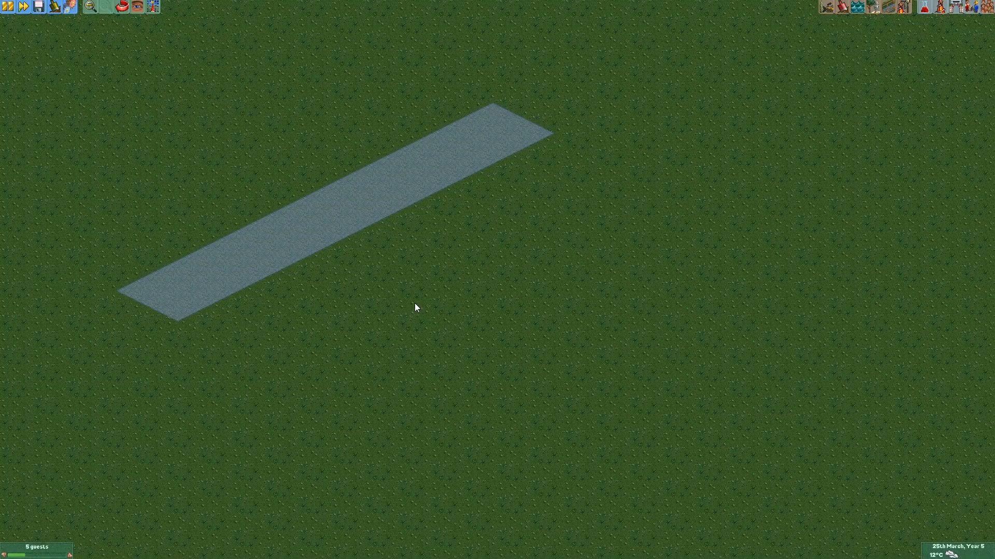
pyautogui.moveTo(434, 301)
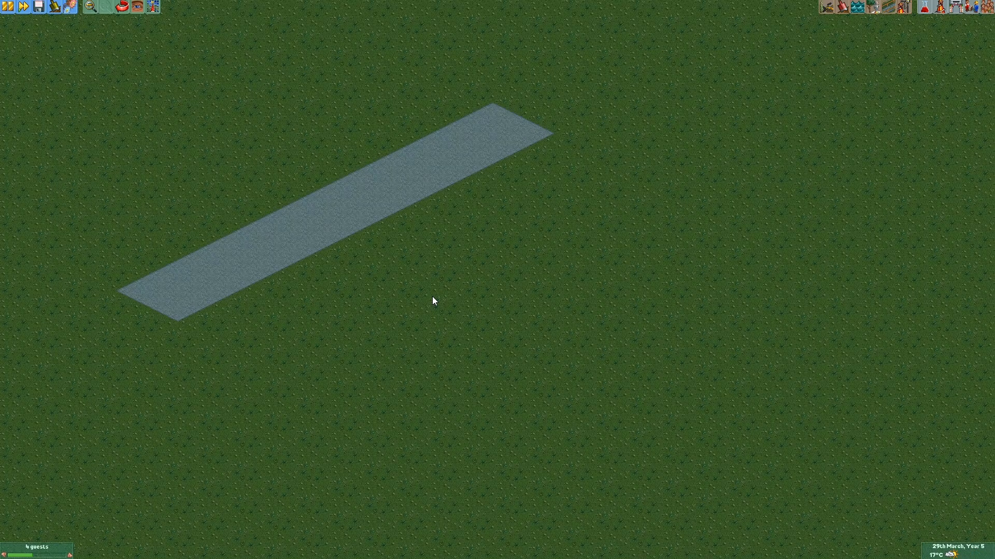
pyautogui.moveTo(456, 224)
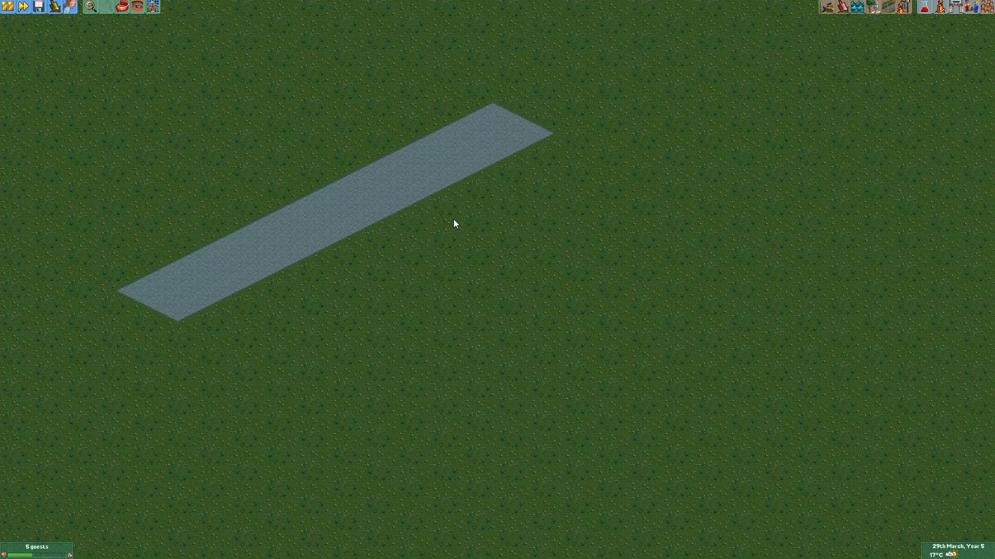
pyautogui.moveTo(155, 11)
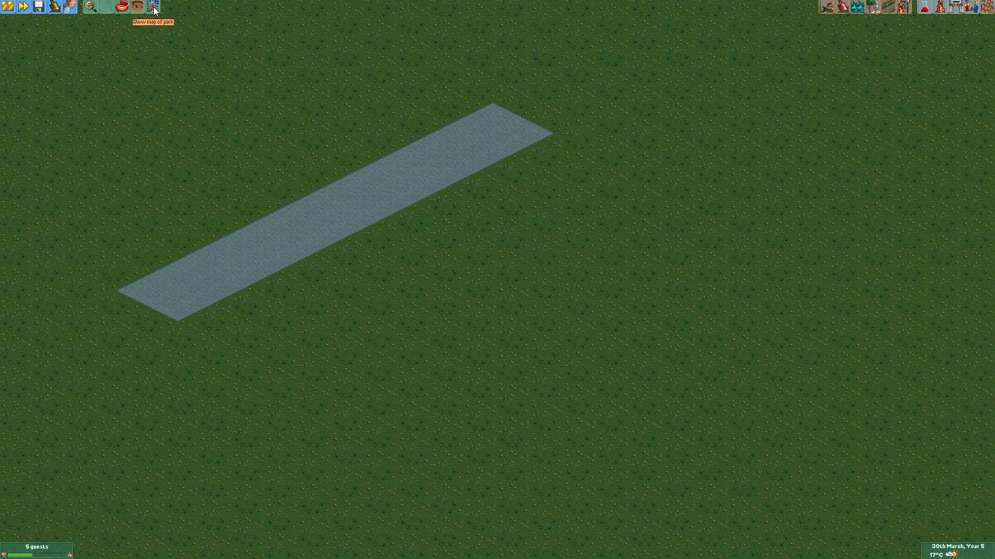
# Launch the Road Lines plugin from the map toolbar and move its window nearer the road
pyautogui.click(153, 6)
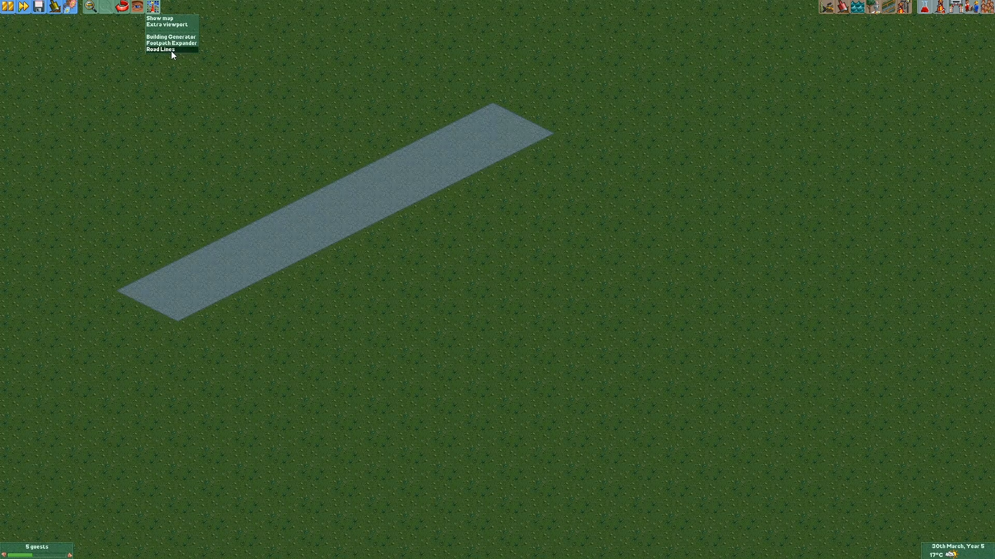
pyautogui.click(159, 50)
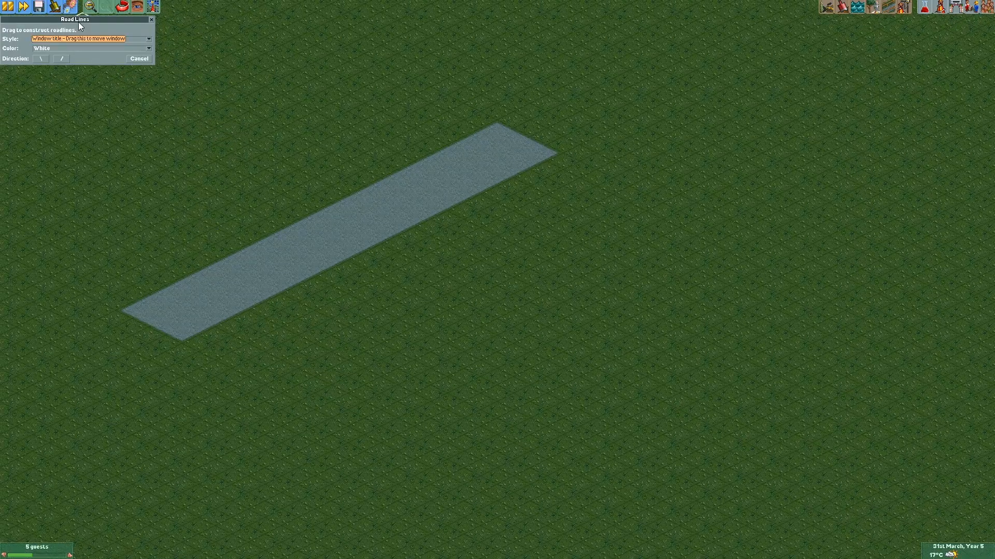
pyautogui.moveTo(74, 18); pyautogui.dragTo(235, 112)
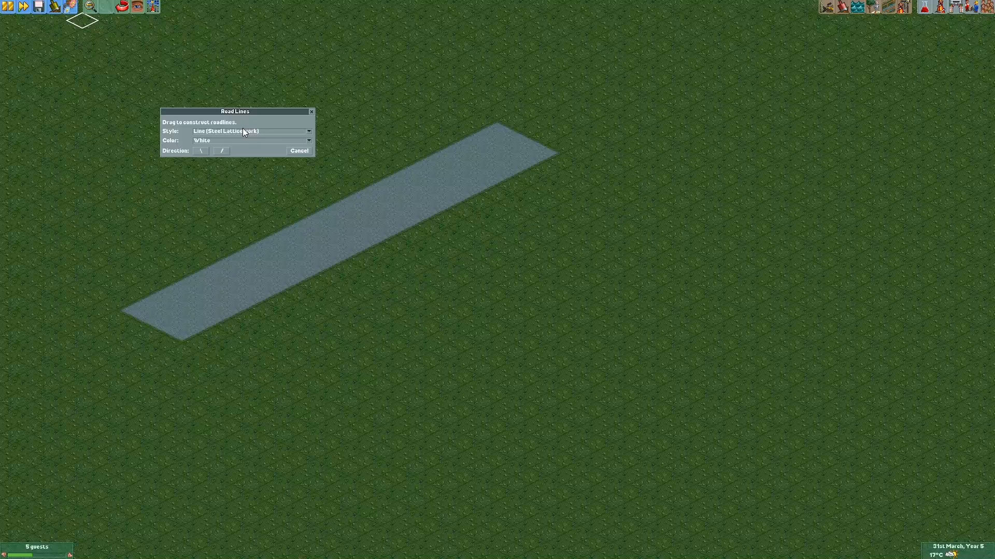
pyautogui.moveTo(315, 259)
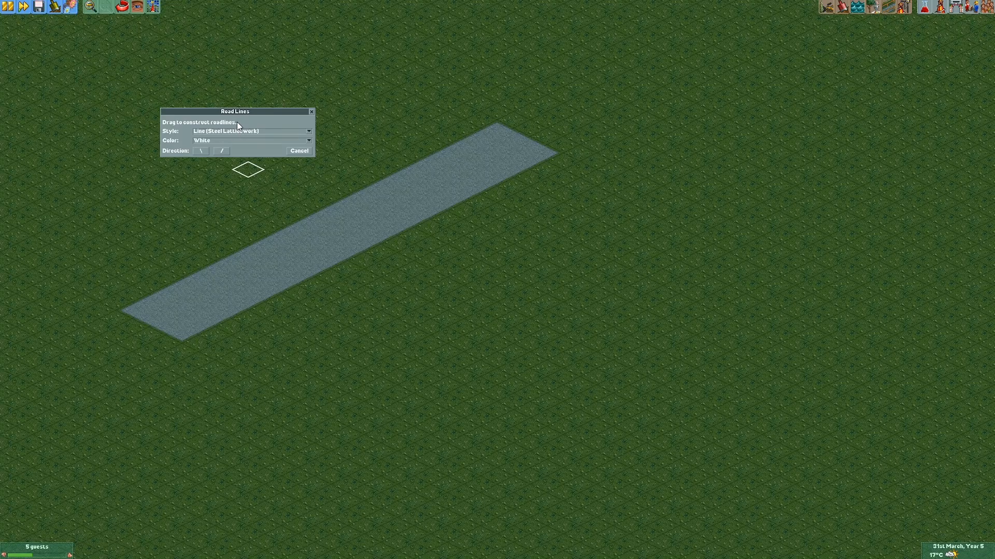
pyautogui.moveTo(462, 245)
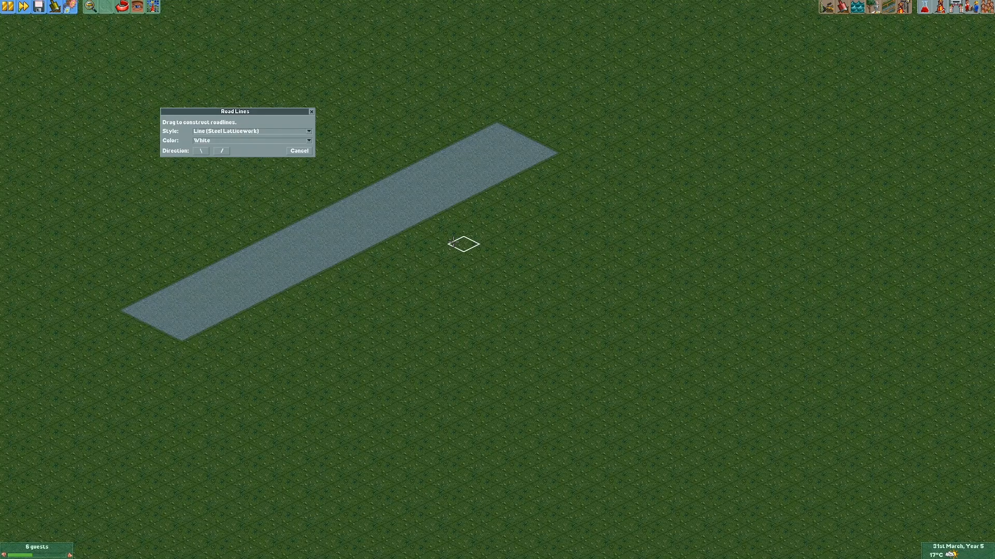
pyautogui.moveTo(200, 150)
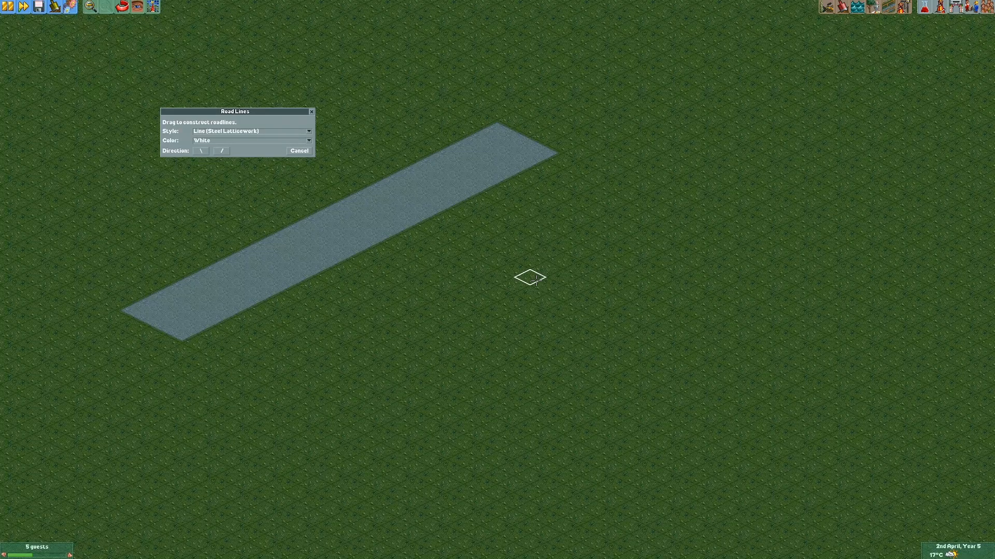
pyautogui.moveTo(464, 127)
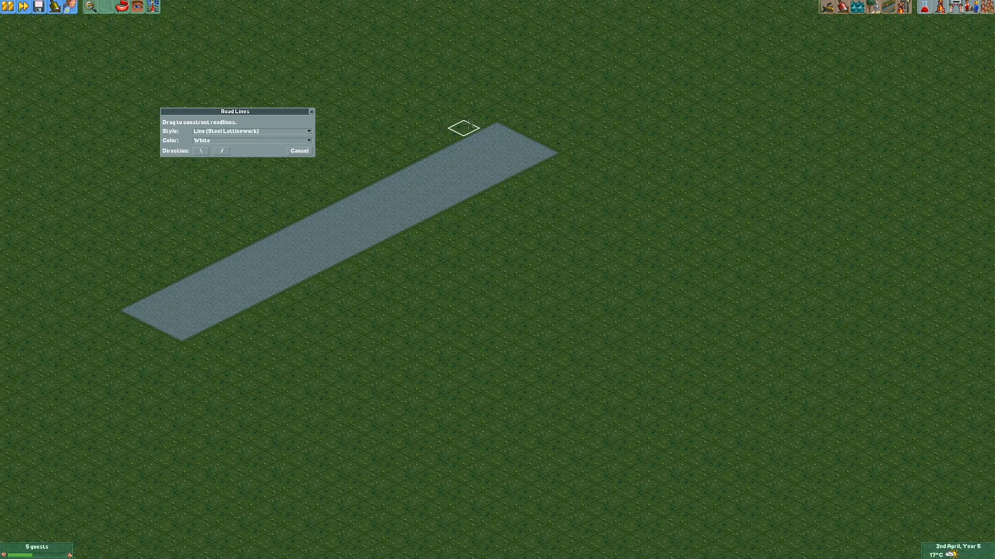
pyautogui.moveTo(278, 160)
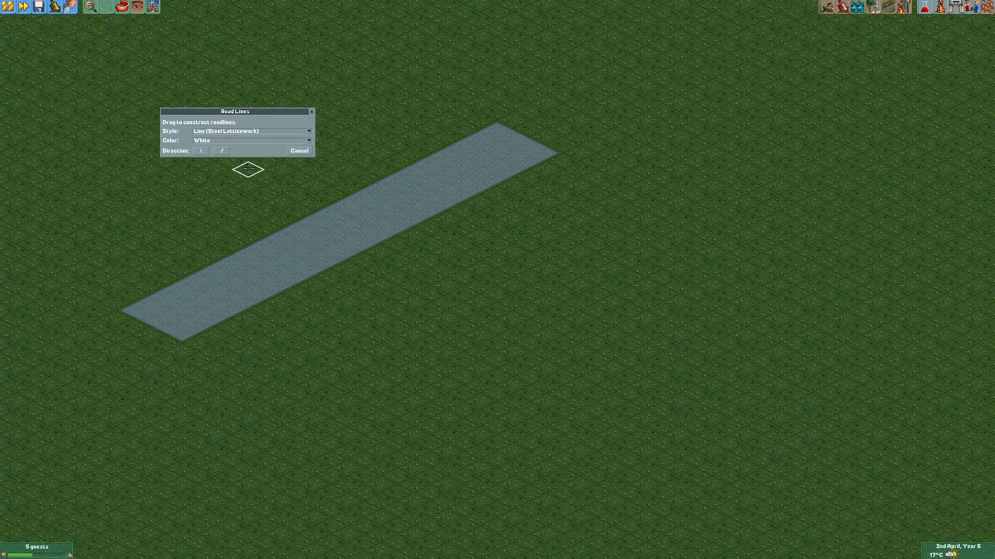
pyautogui.moveTo(564, 195)
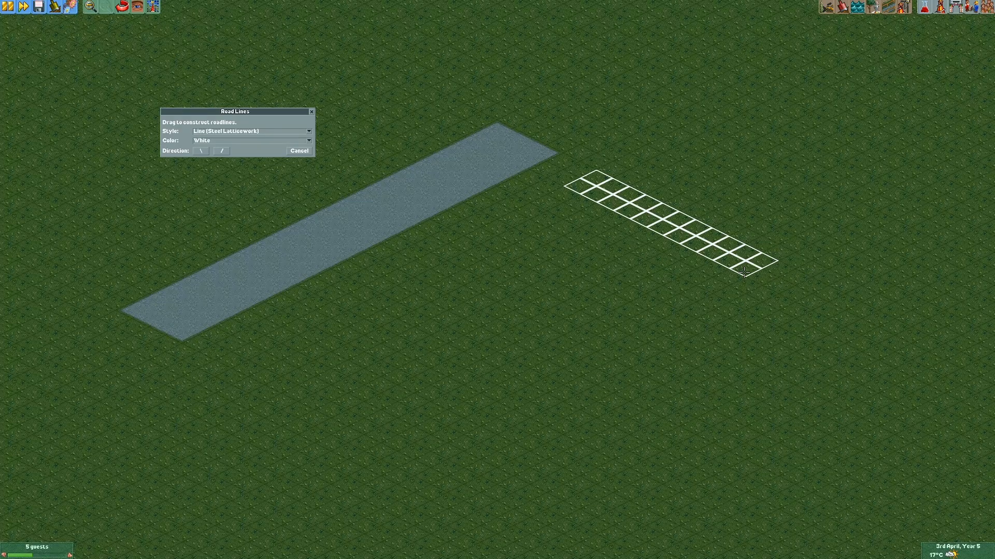
pyautogui.moveTo(609, 202)
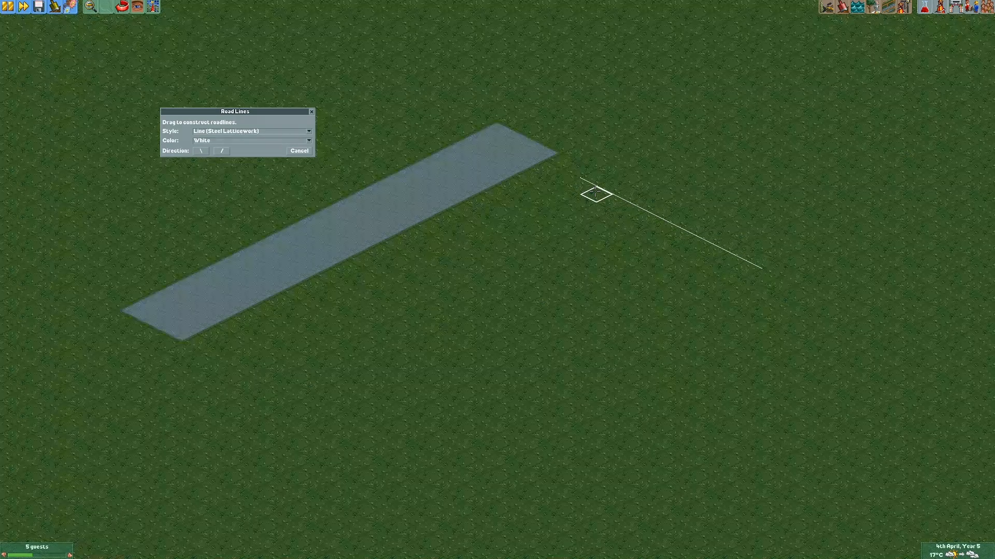
pyautogui.moveTo(544, 203)
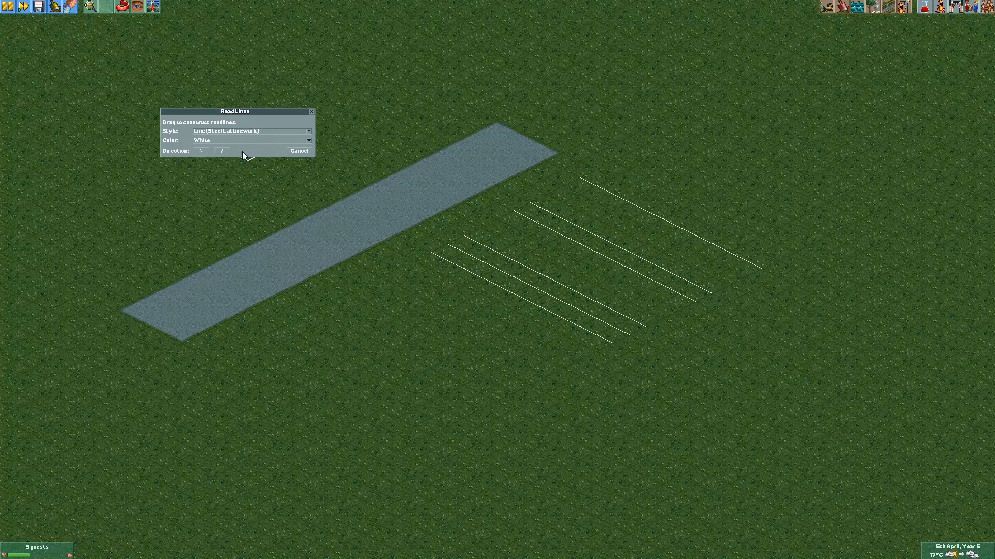
# Switch the line style in turn to Dots (Balustrade), Weathered Line and Striped Weathered Line, drawing one of each
pyautogui.click(308, 130)
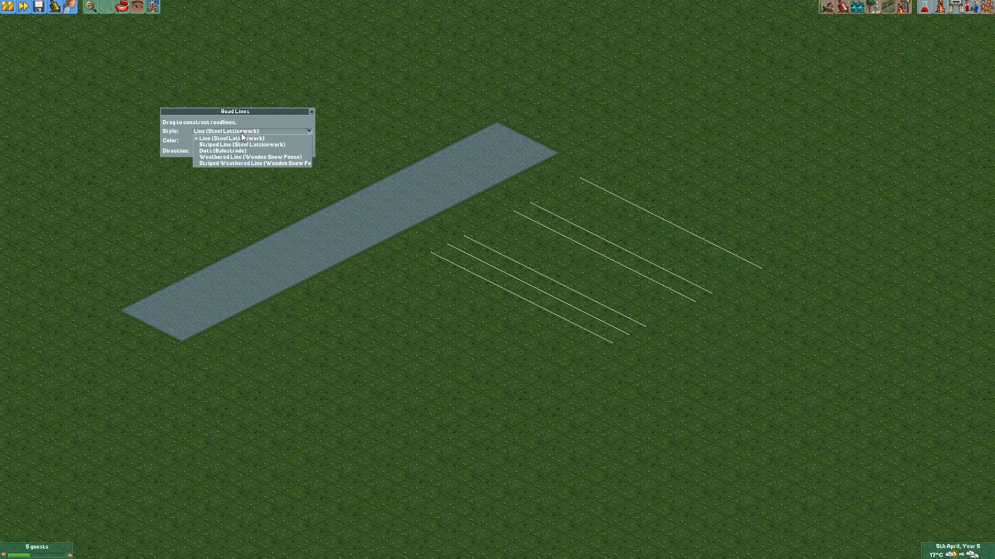
pyautogui.click(240, 144)
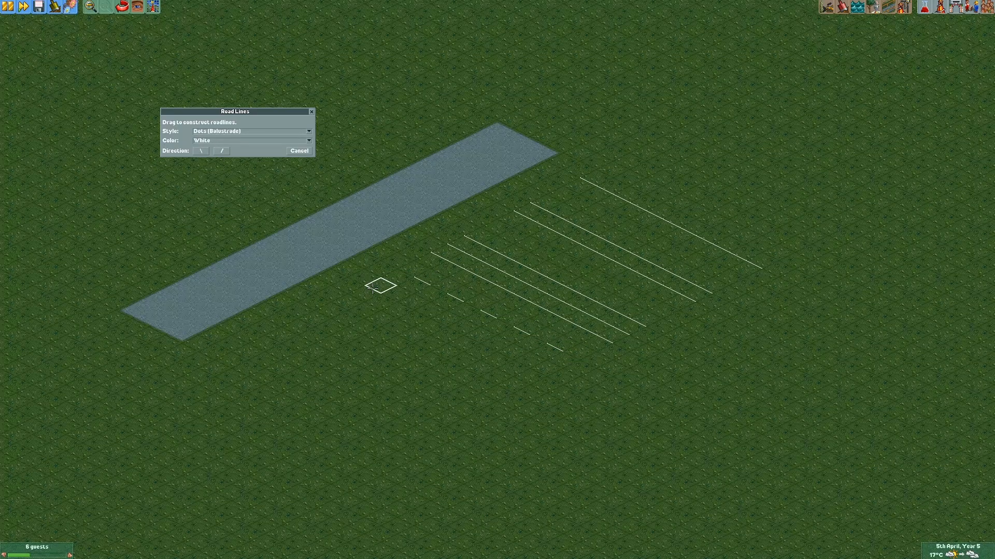
pyautogui.moveTo(523, 378)
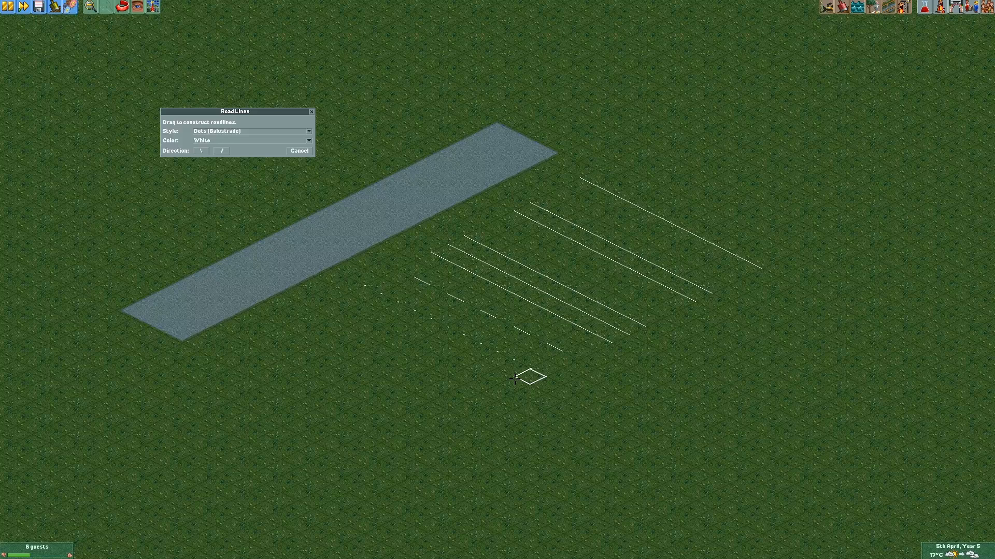
pyautogui.click(308, 131)
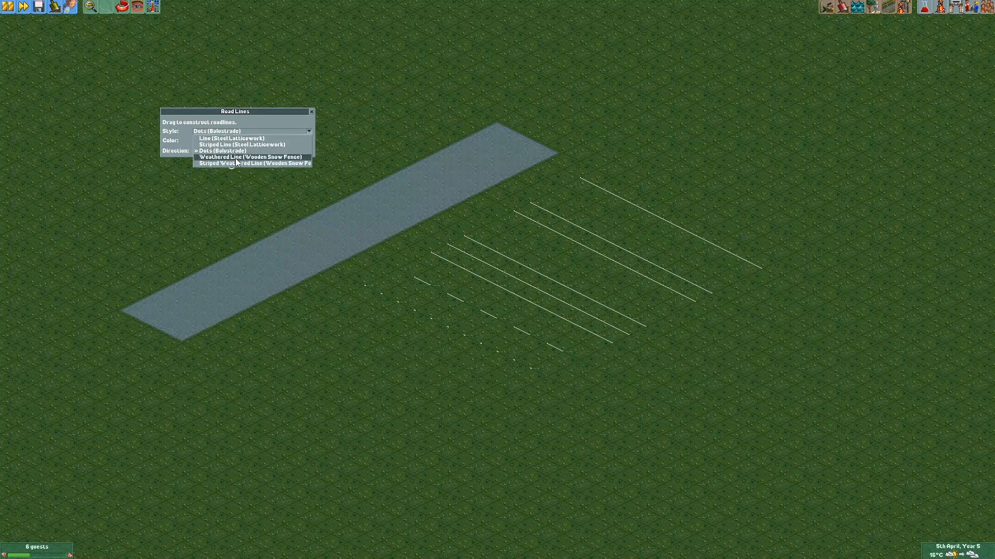
pyautogui.click(250, 156)
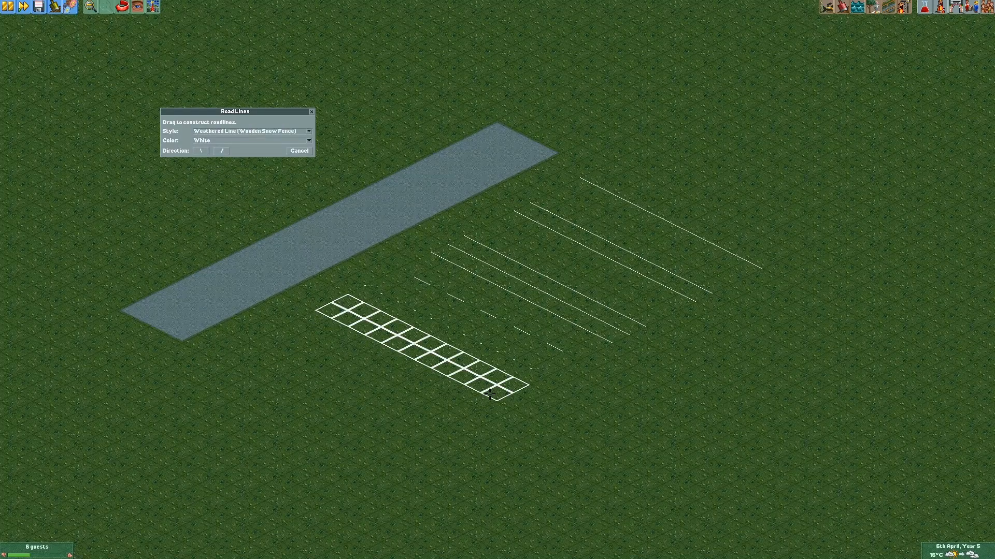
pyautogui.click(308, 131)
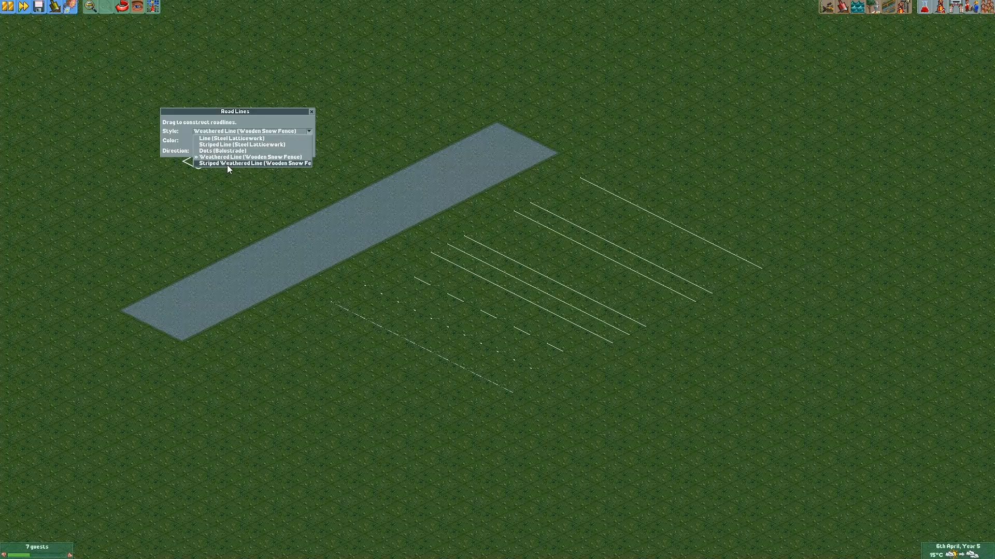
pyautogui.click(254, 163)
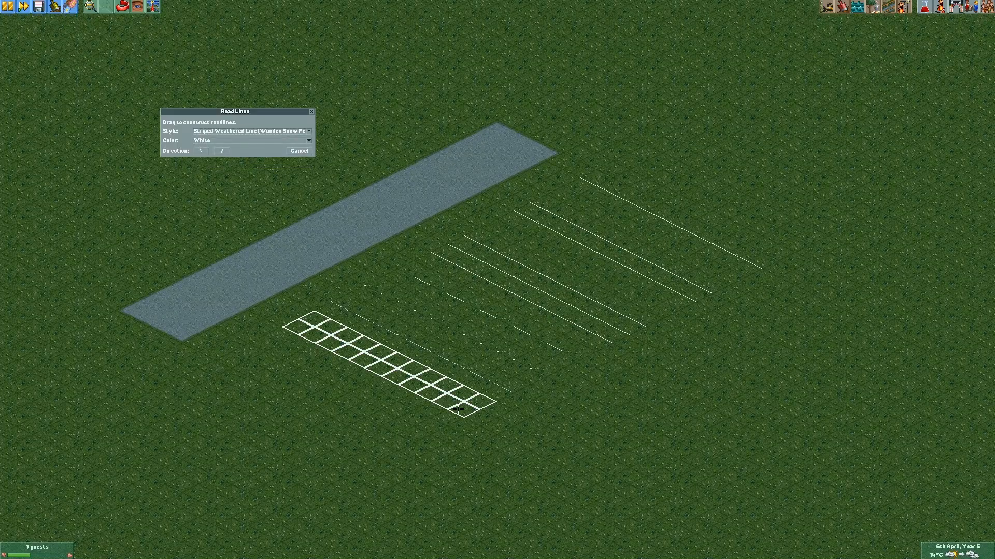
pyautogui.moveTo(212, 218)
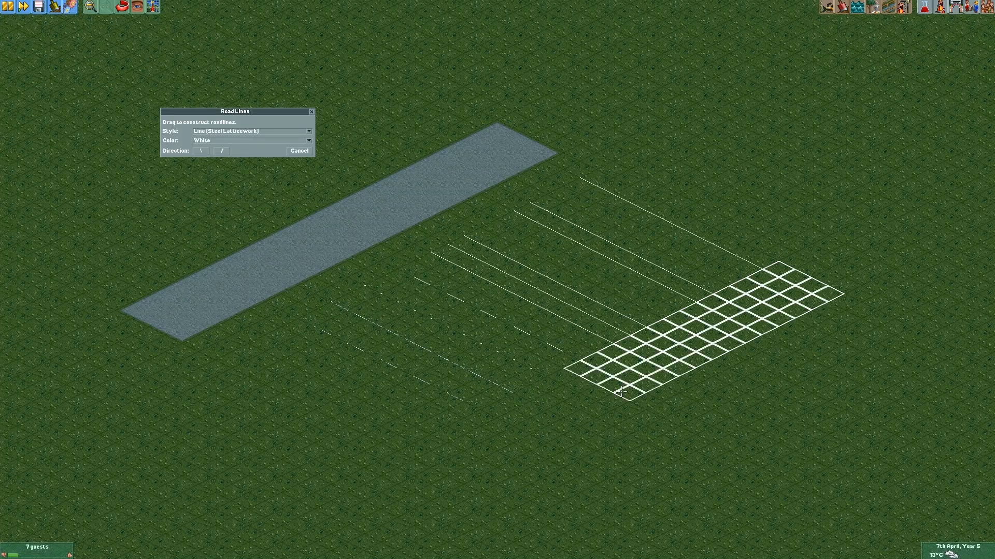
pyautogui.moveTo(477, 436)
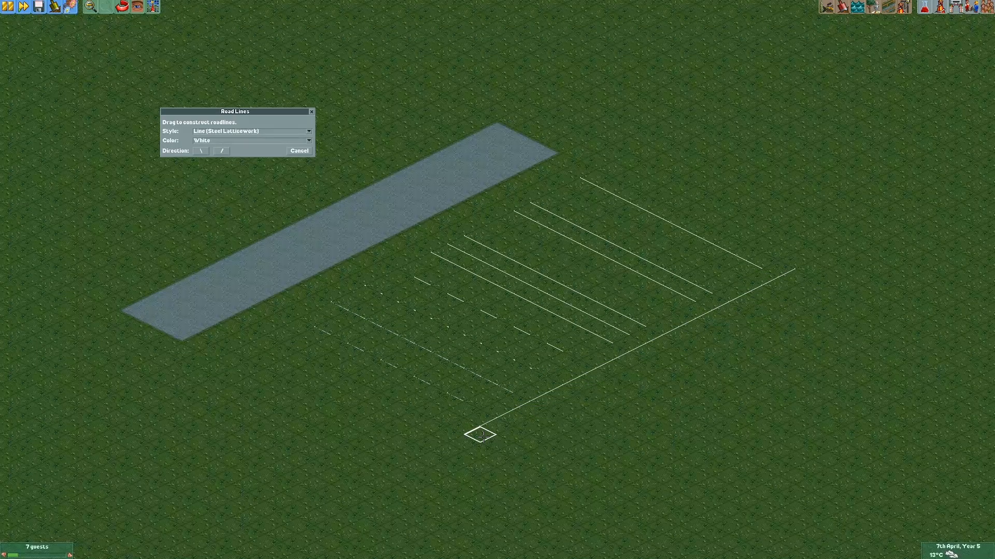
# After the white line, set the line colour to Yellow and then Blue for the parallel lines
pyautogui.click(308, 139)
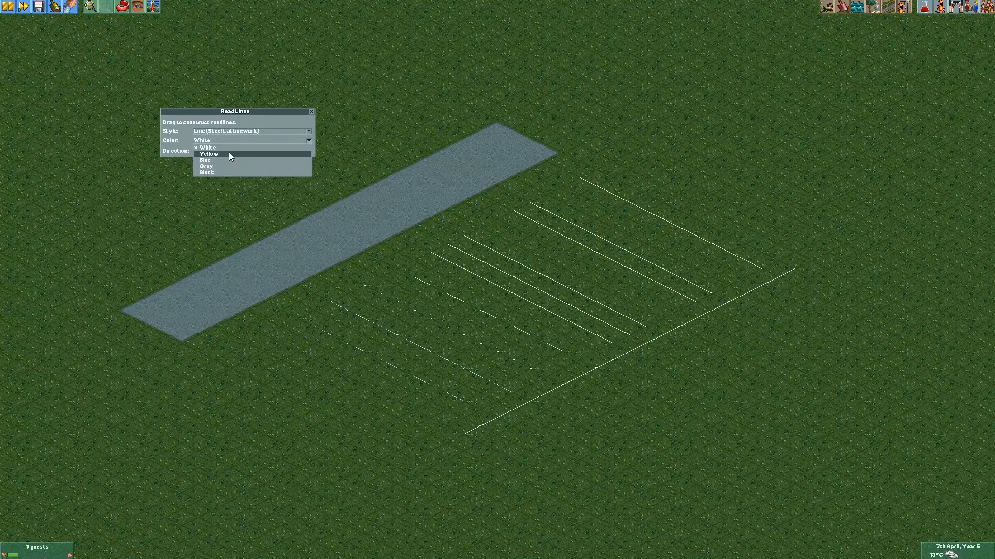
pyautogui.click(210, 153)
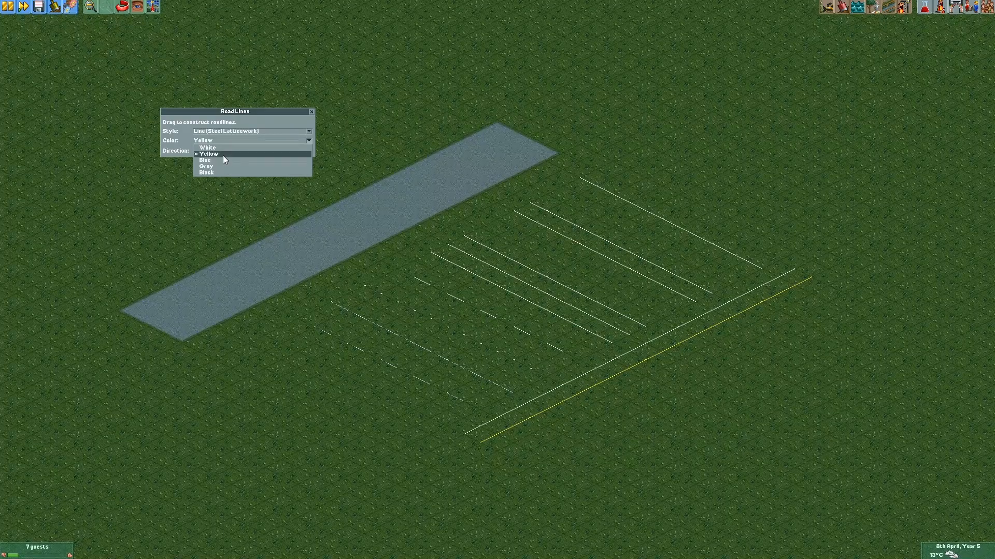
pyautogui.moveTo(224, 164)
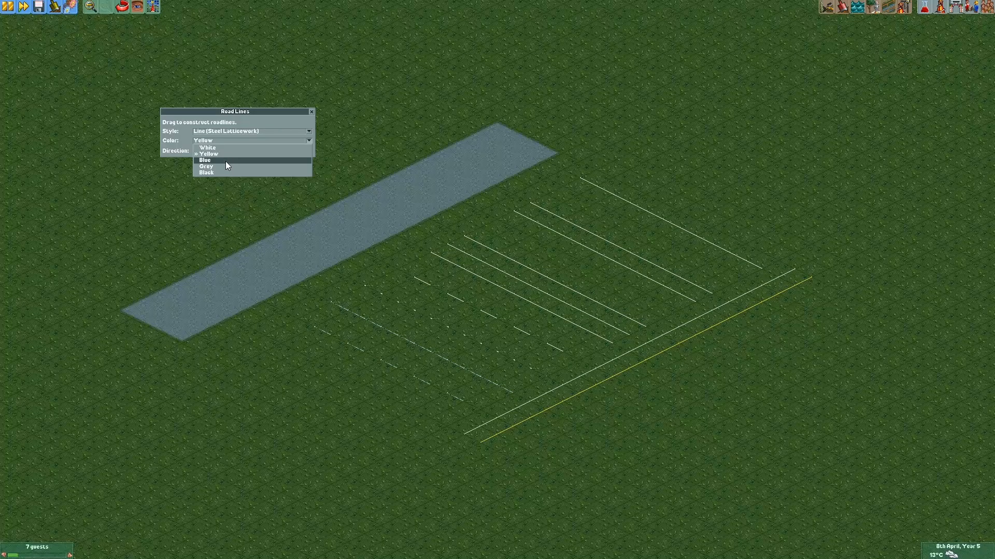
pyautogui.moveTo(228, 170)
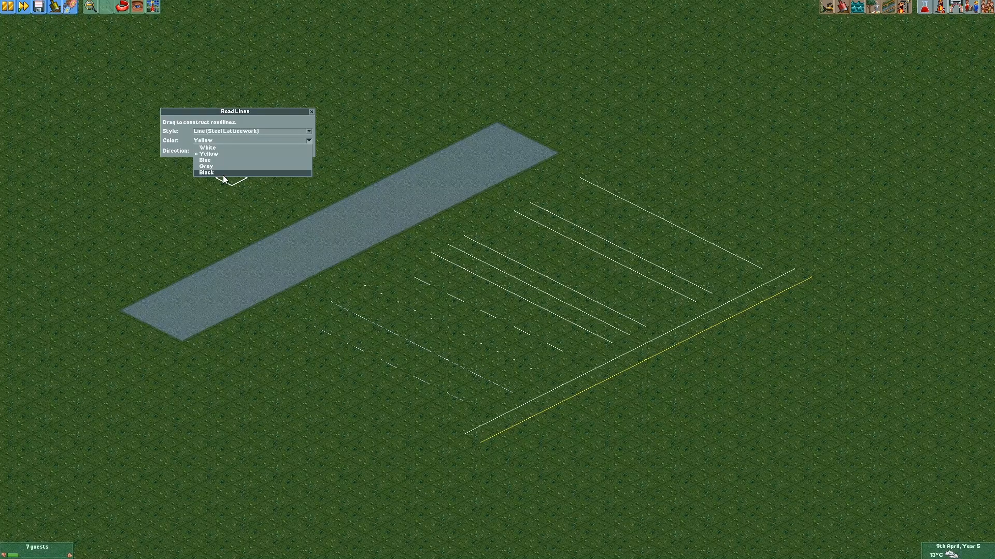
pyautogui.click(204, 160)
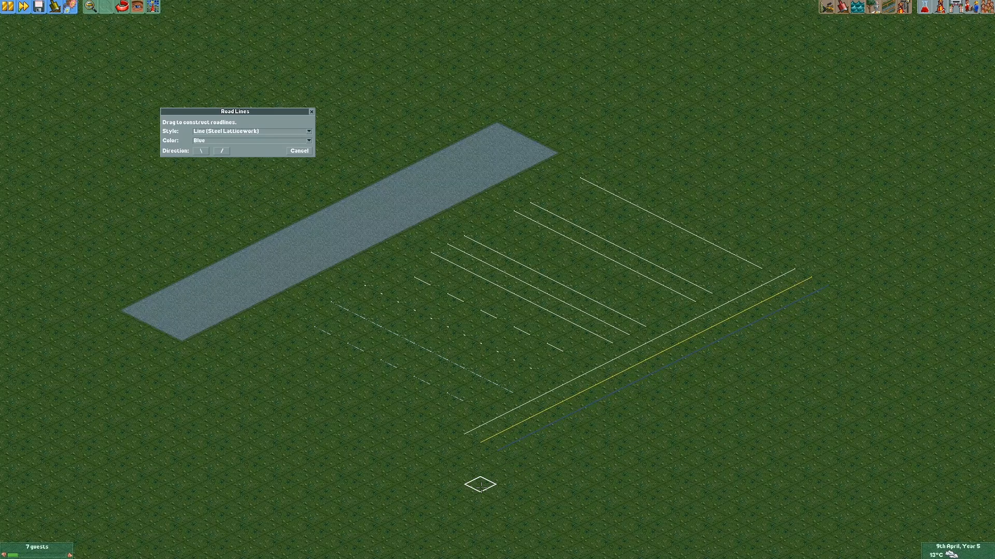
pyautogui.moveTo(362, 361)
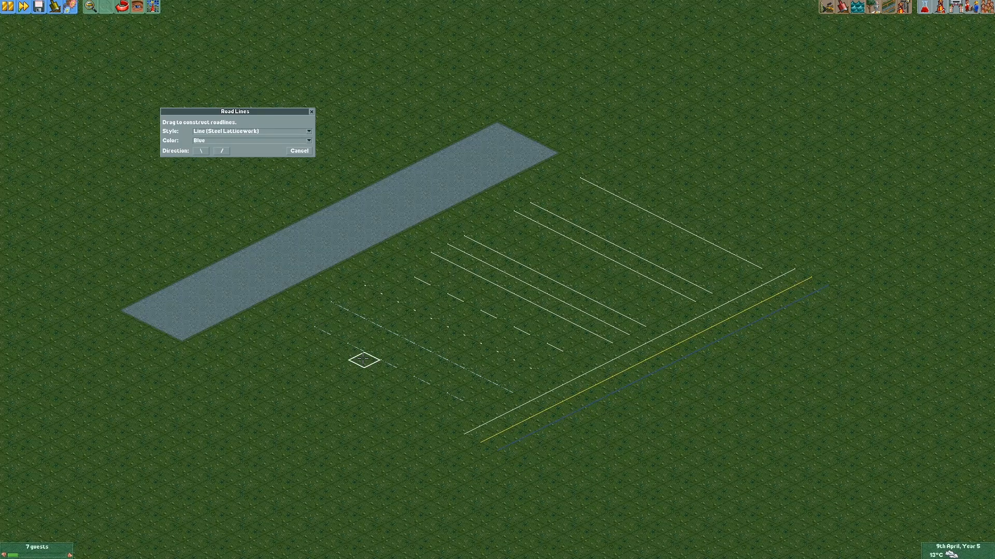
pyautogui.moveTo(183, 202)
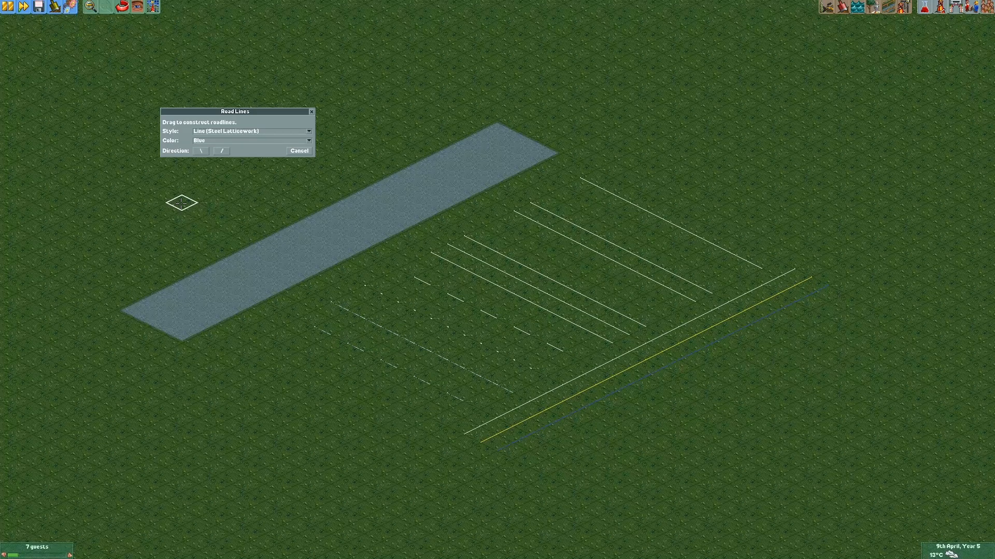
pyautogui.click(308, 140)
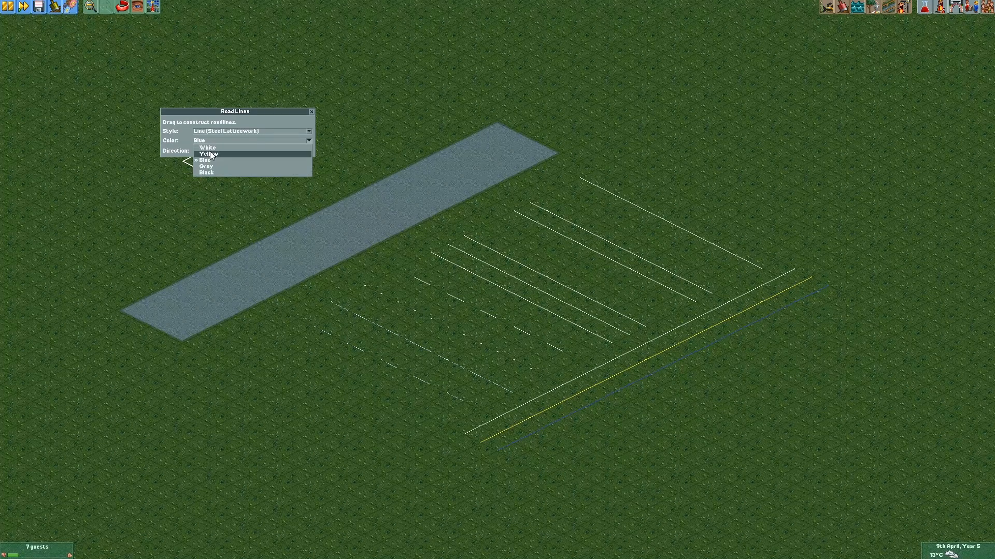
# Paint yellow edge lines on the road, then switch to white for the dashed lane markings
pyautogui.click(207, 153)
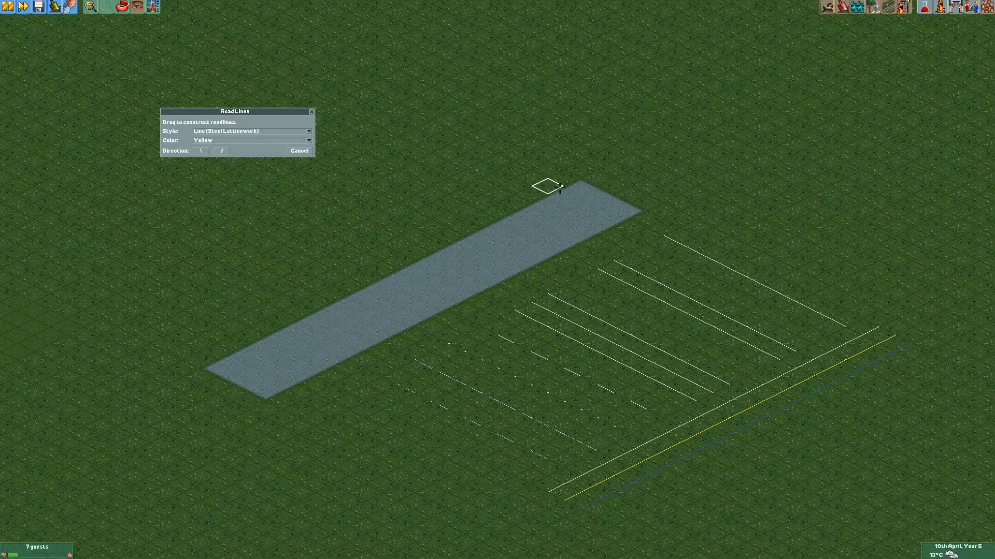
pyautogui.moveTo(560, 176)
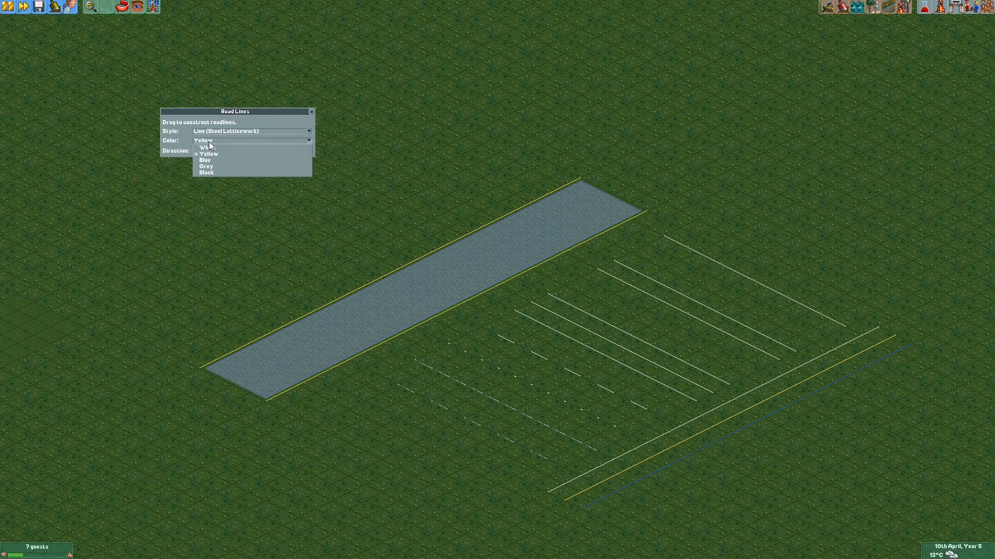
pyautogui.moveTo(208, 148)
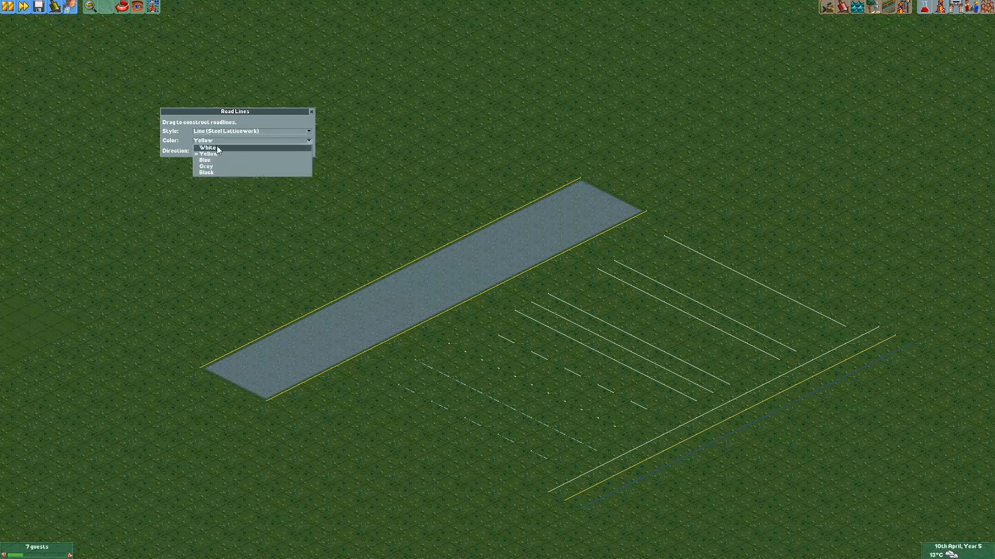
pyautogui.click(208, 147)
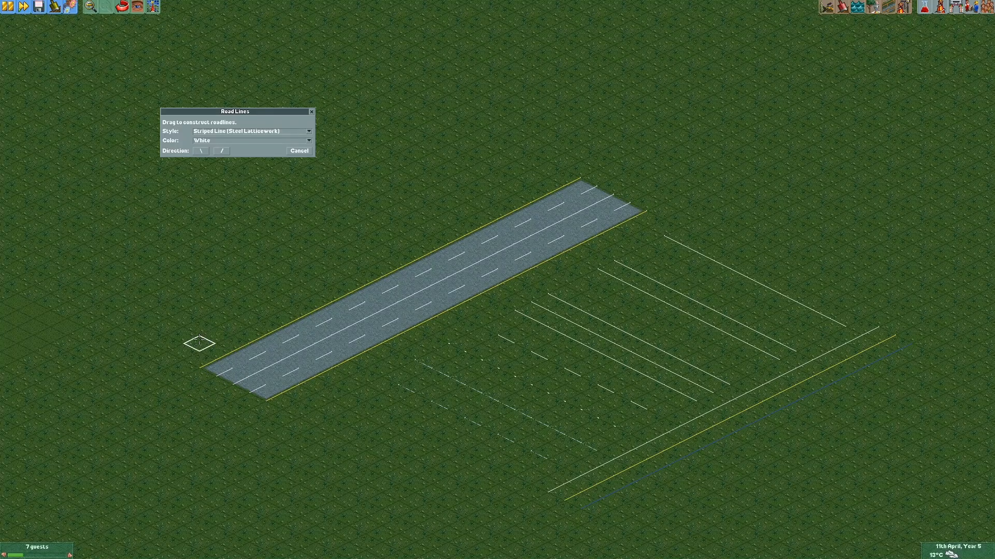
pyautogui.moveTo(312, 117)
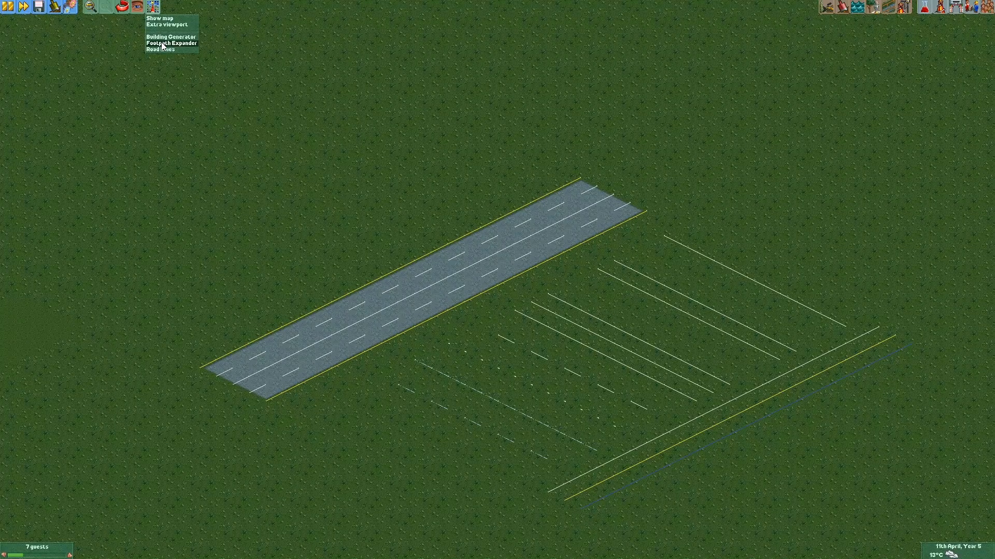
# Run the Footpath Expander over the road so its path tiles fill the whole strip
pyautogui.click(169, 42)
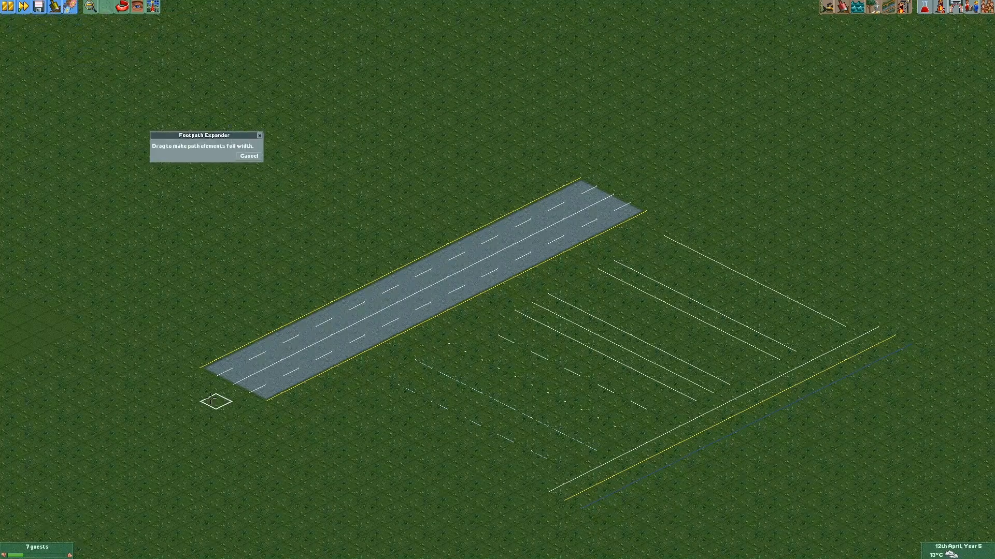
pyautogui.moveTo(631, 213)
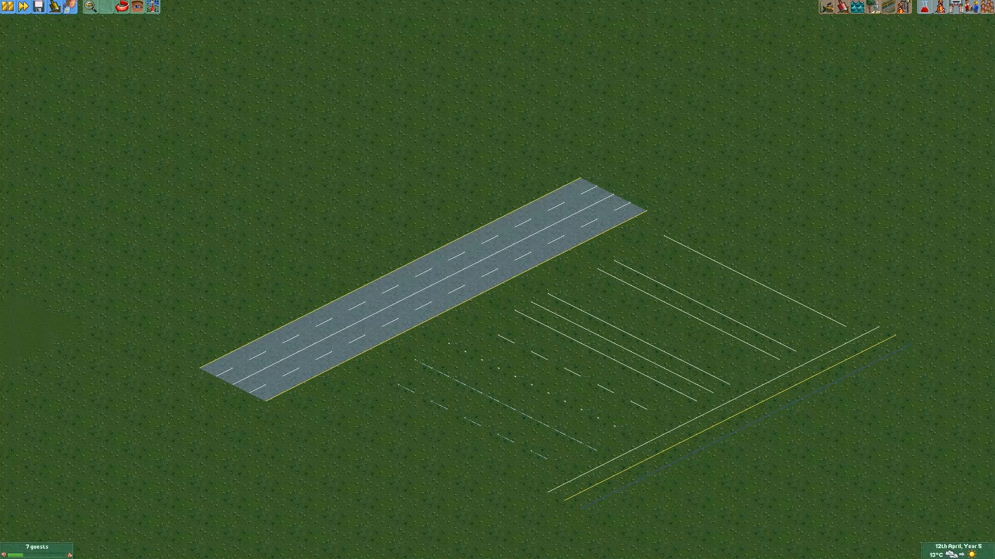
pyautogui.scroll(-3)
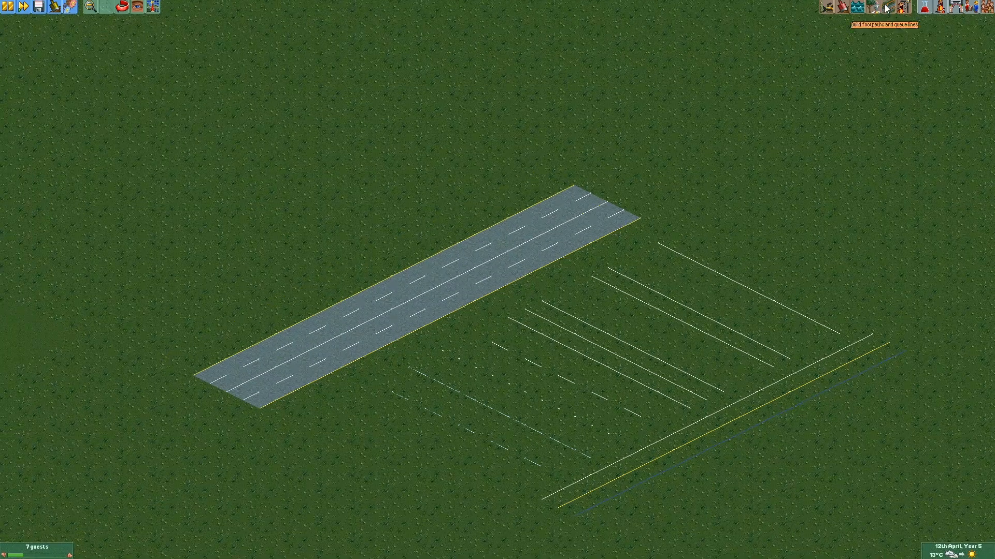
# Place a square of tarmac footpath beside the road as a parking lot
pyautogui.click(897, 6)
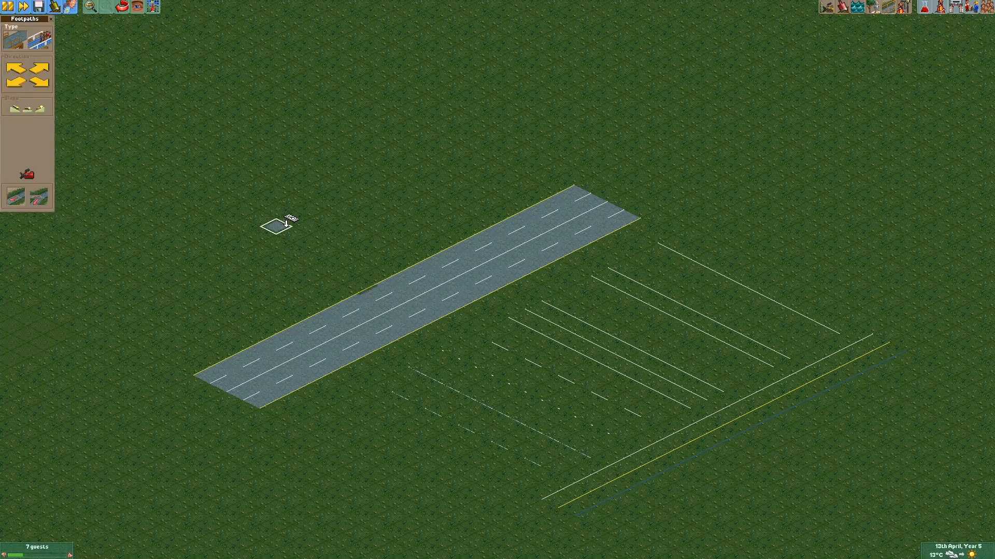
pyautogui.click(293, 223)
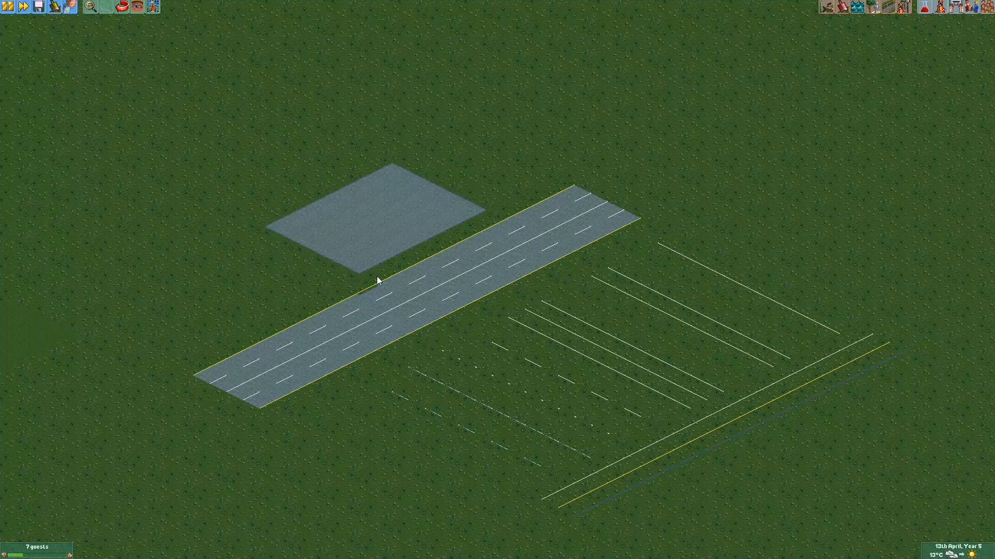
pyautogui.moveTo(831, 130)
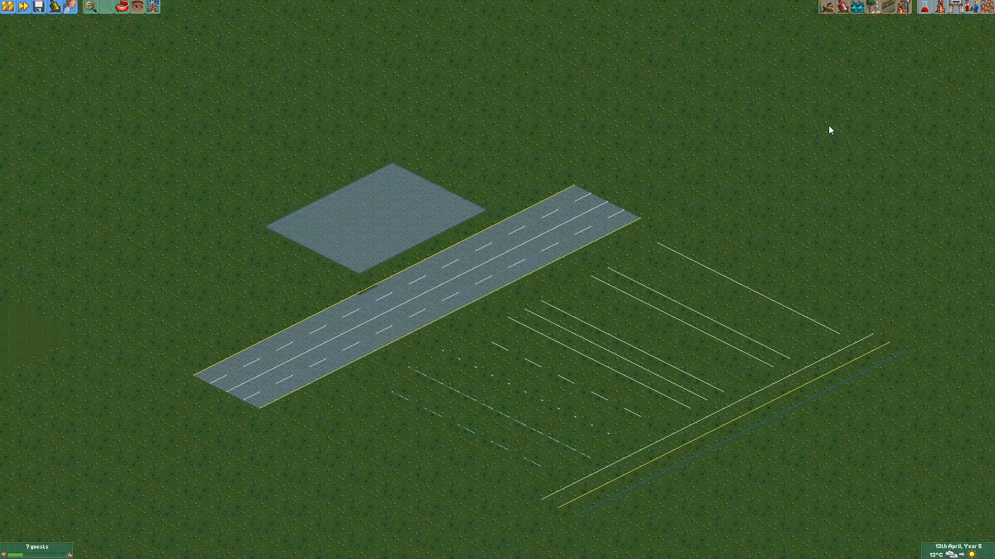
pyautogui.moveTo(578, 400)
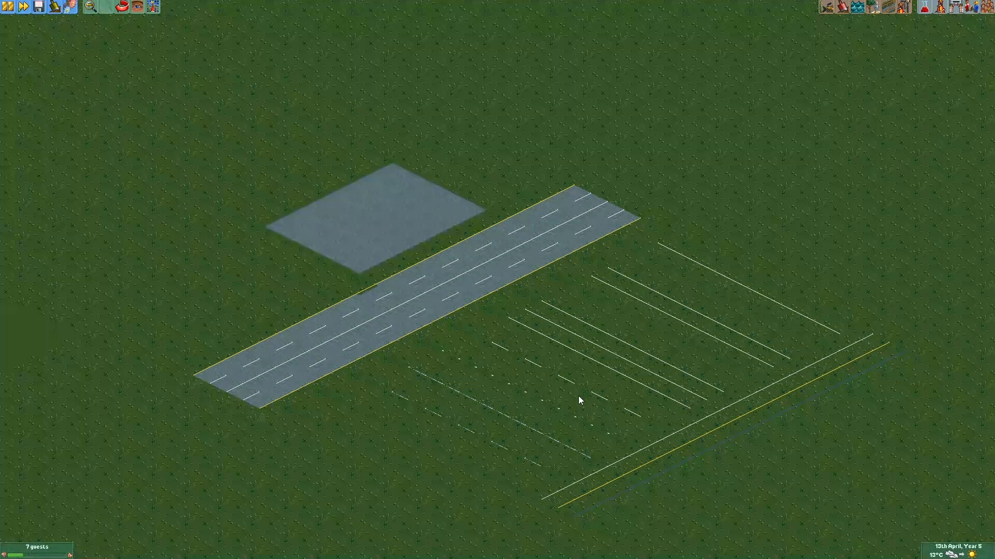
pyautogui.moveTo(517, 336)
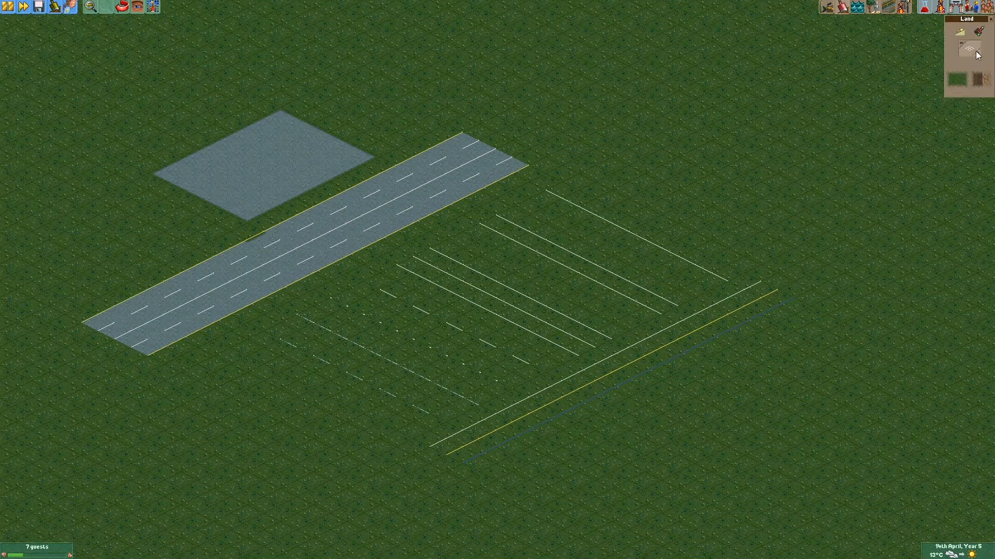
# Raise the land under the line samples with an enlarged brush so they stand as fences
pyautogui.click(963, 49)
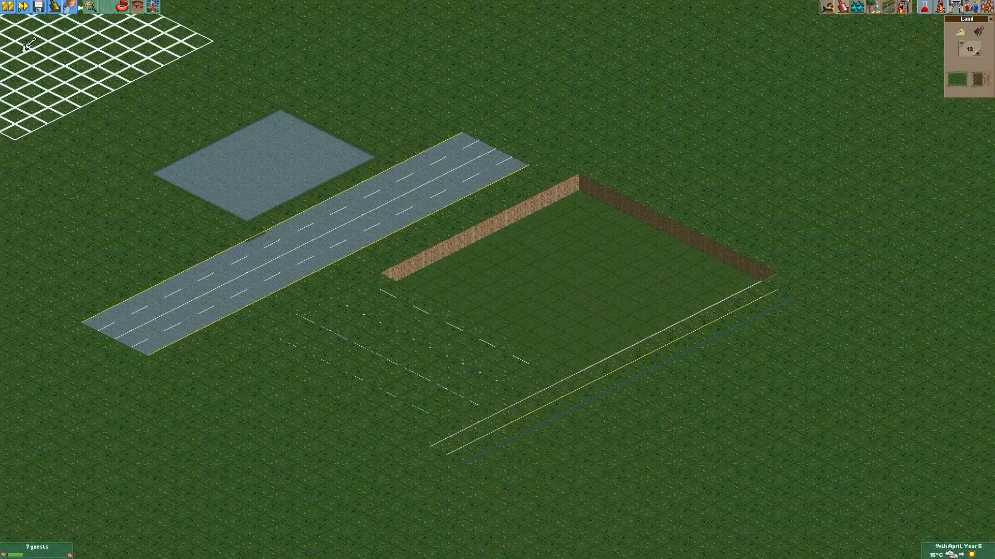
pyautogui.click(150, 6)
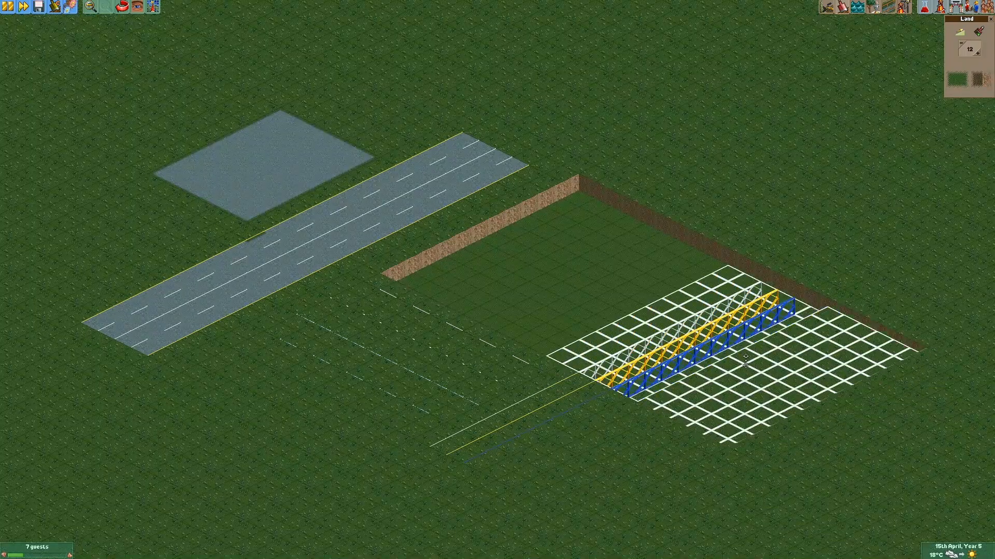
pyautogui.moveTo(371, 469)
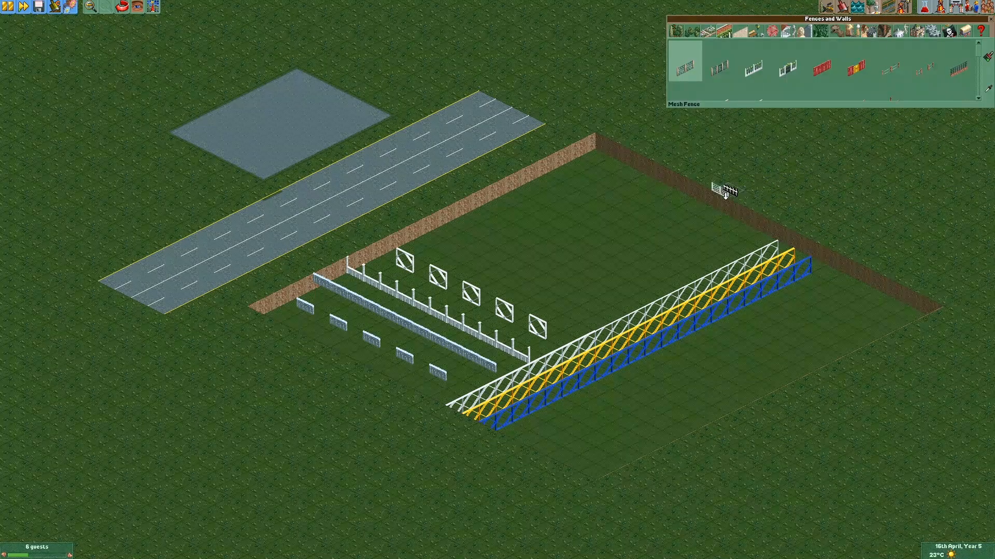
pyautogui.scroll(-3)
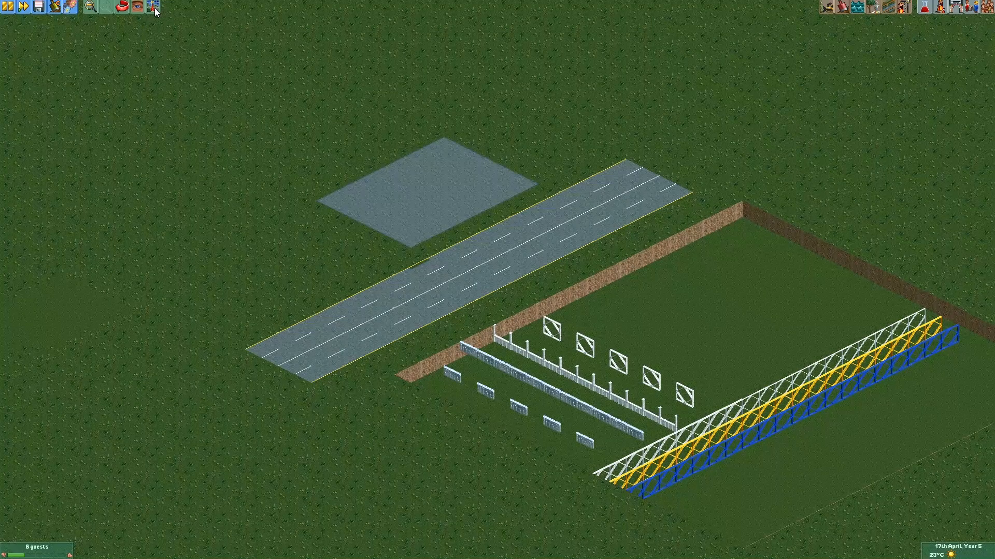
# Paint white bay lines and a centre line on the lot with Road Lines, keeping its window aside
pyautogui.click(155, 11)
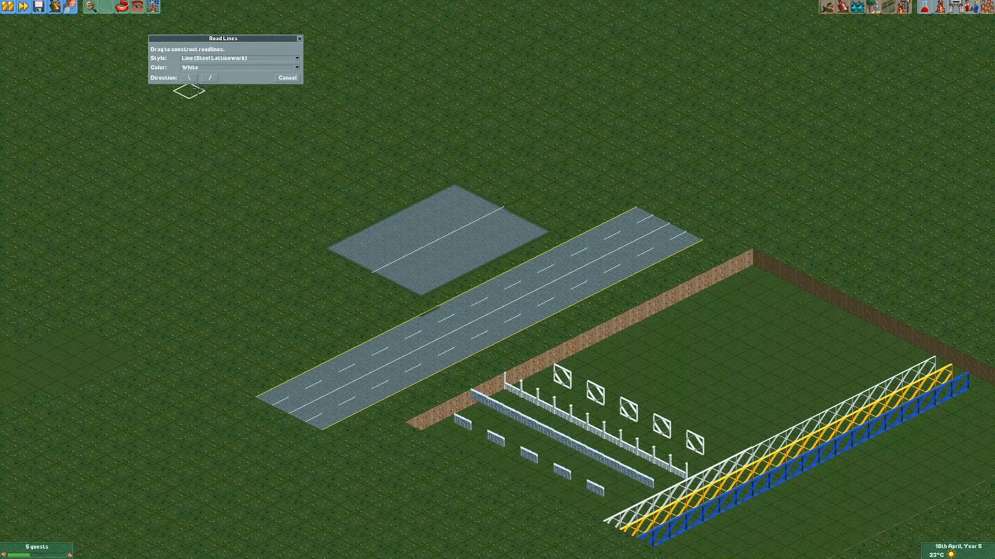
pyautogui.moveTo(473, 203)
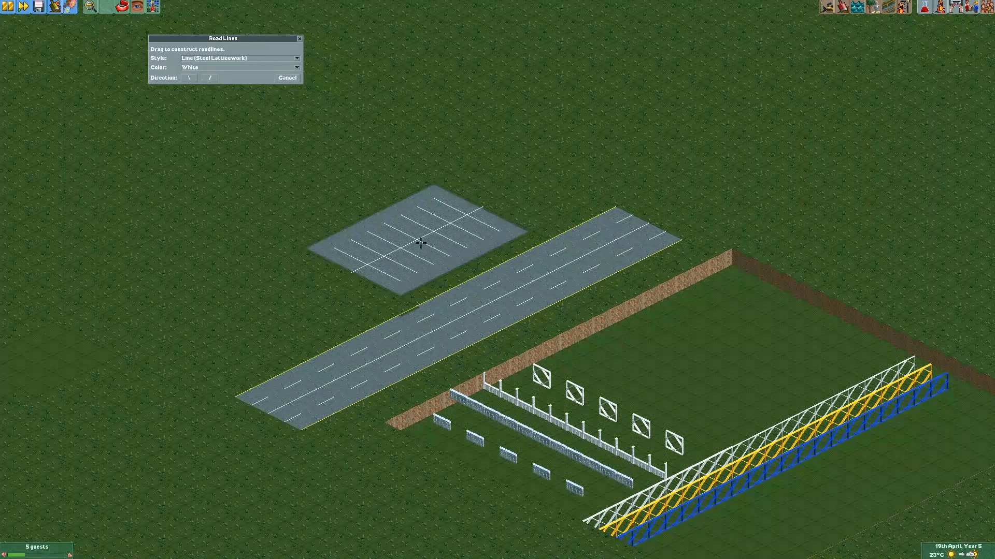
pyautogui.moveTo(266, 289)
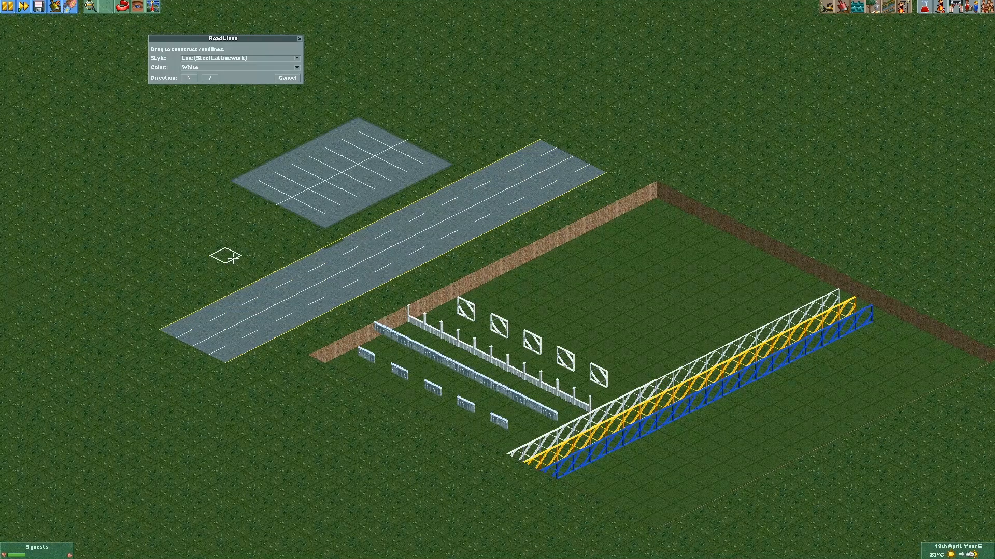
pyautogui.moveTo(225, 38); pyautogui.dragTo(165, 94)
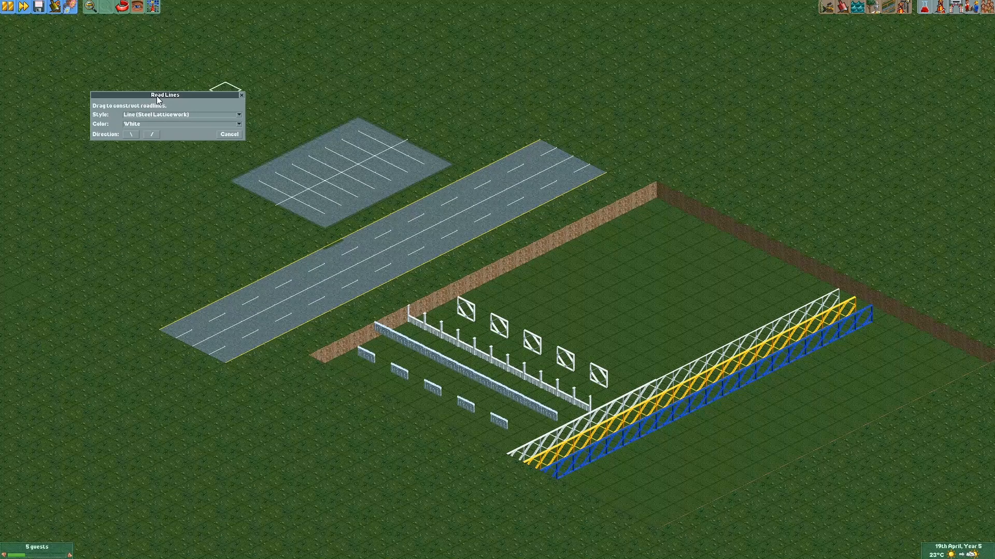
pyautogui.moveTo(166, 94); pyautogui.dragTo(166, 111)
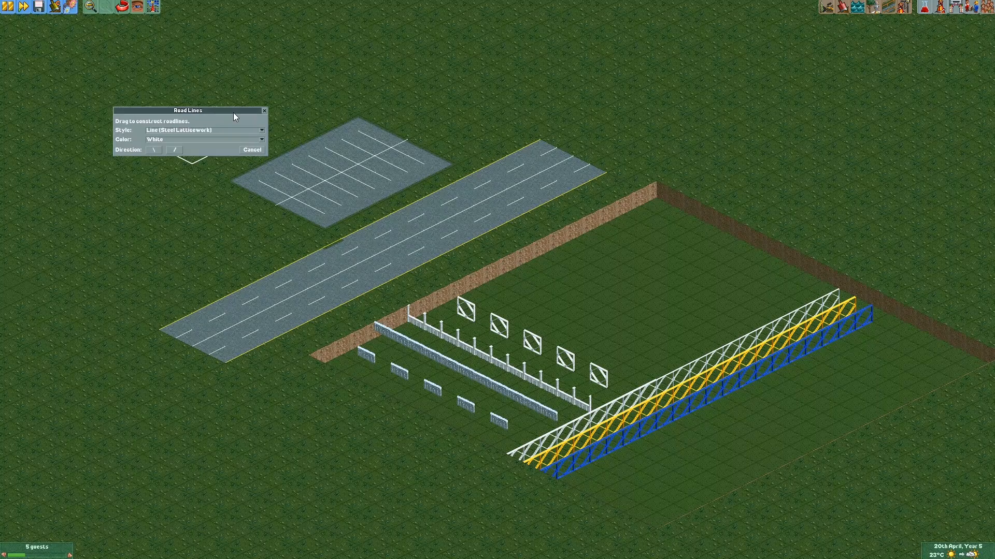
pyautogui.moveTo(187, 110); pyautogui.dragTo(222, 117)
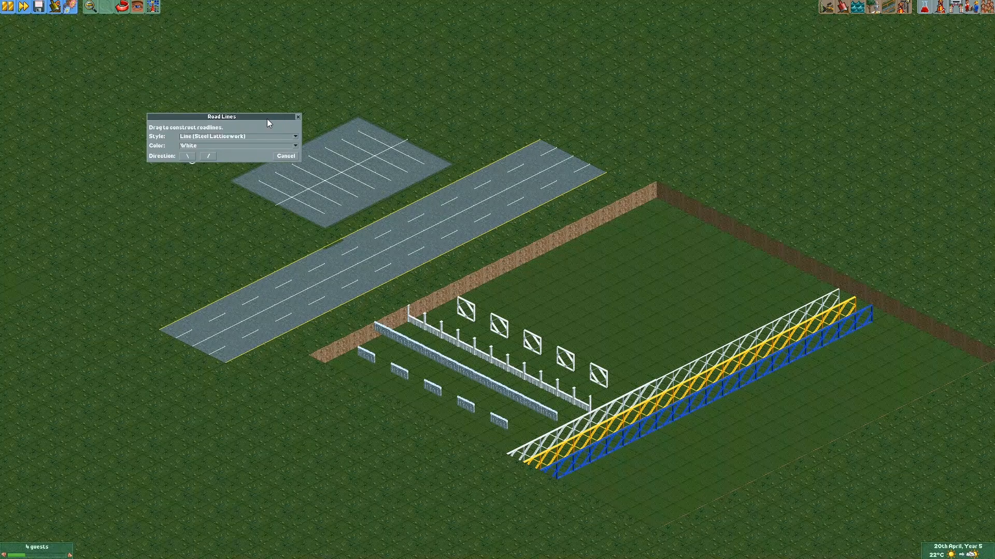
pyautogui.moveTo(221, 115); pyautogui.dragTo(266, 123)
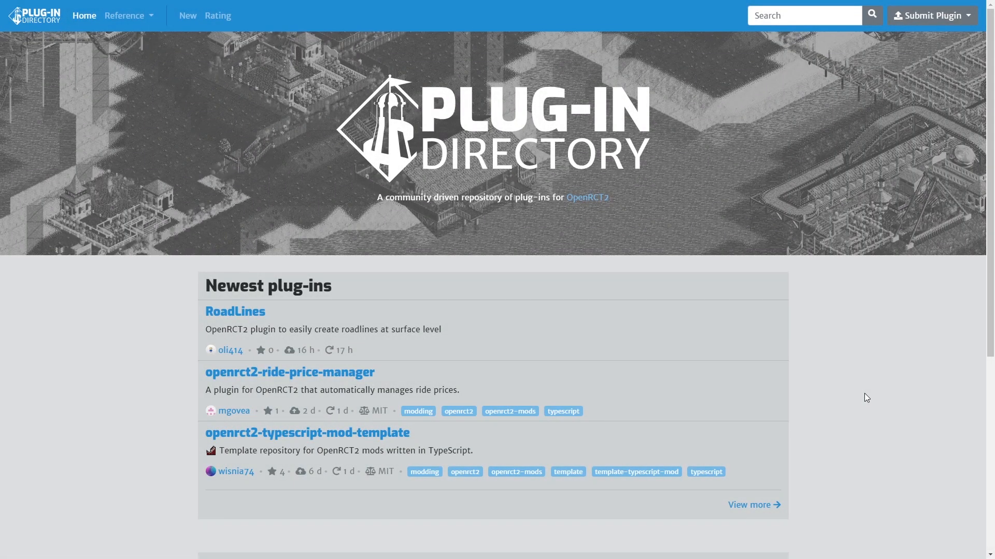
pyautogui.moveTo(491, 360)
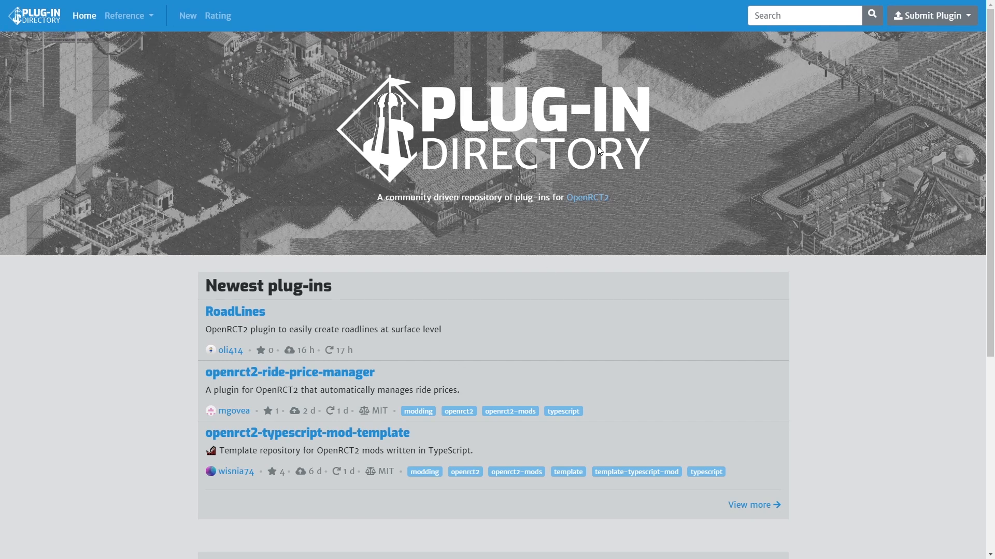
pyautogui.moveTo(106, 319)
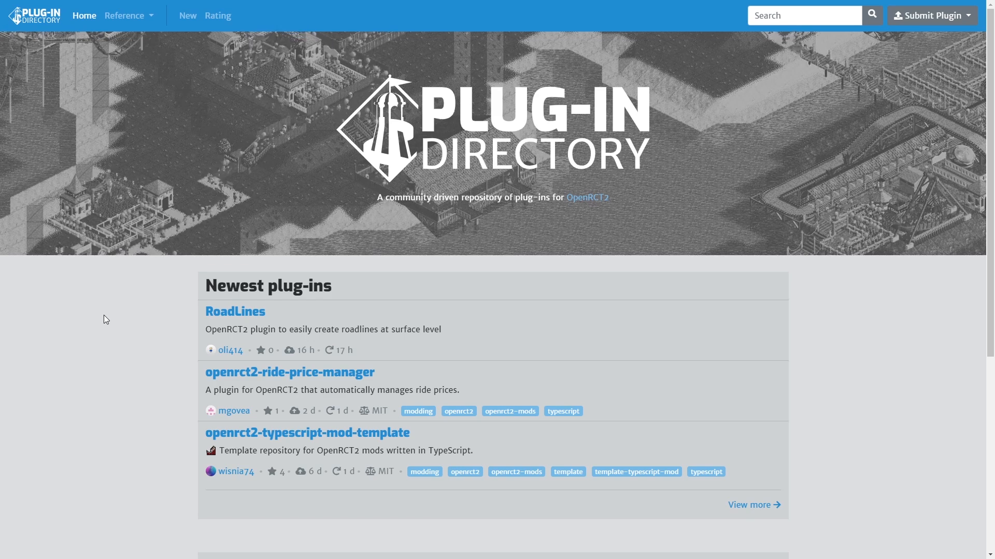
# Browse the full list of newest plug-ins and open the RoadLines plugin page
pyautogui.scroll(-3)
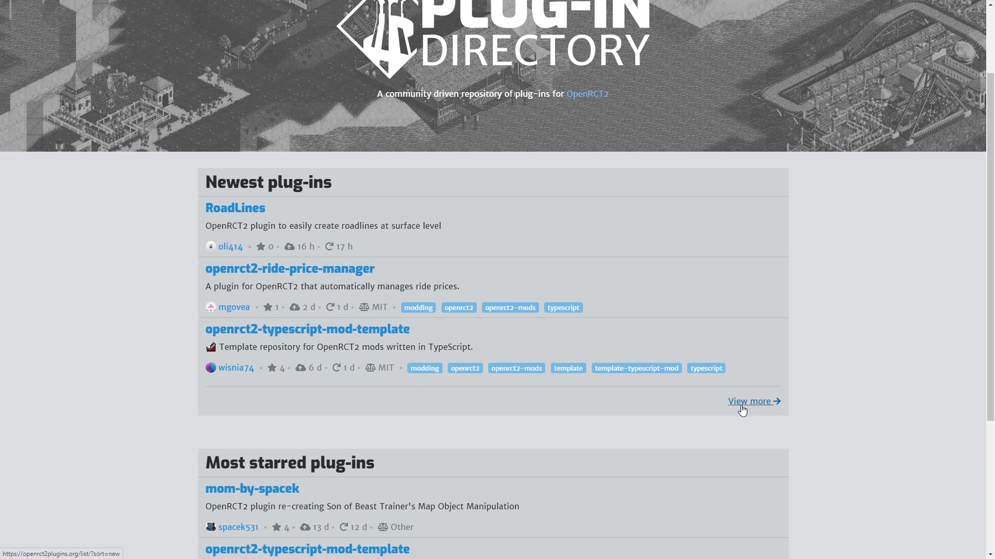
pyautogui.click(750, 401)
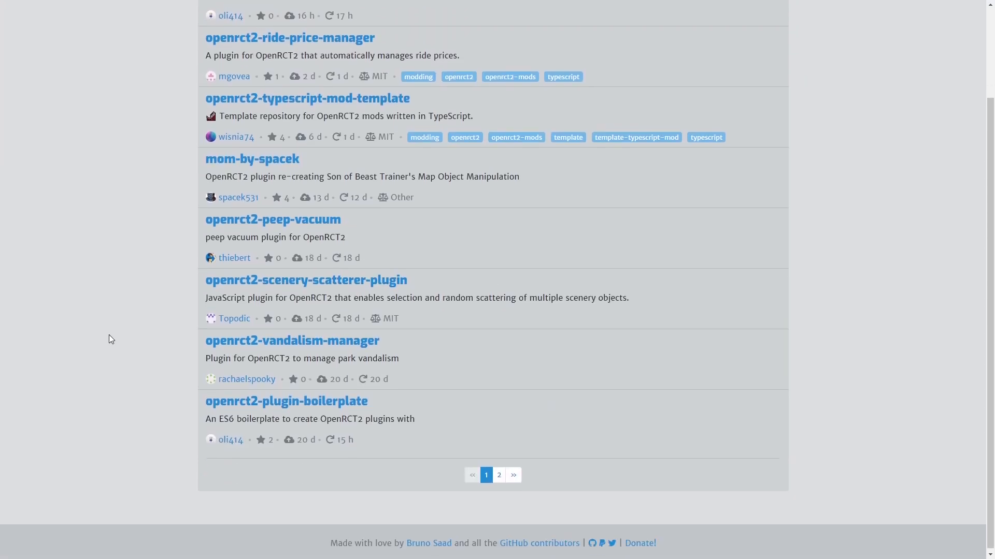
pyautogui.scroll(3)
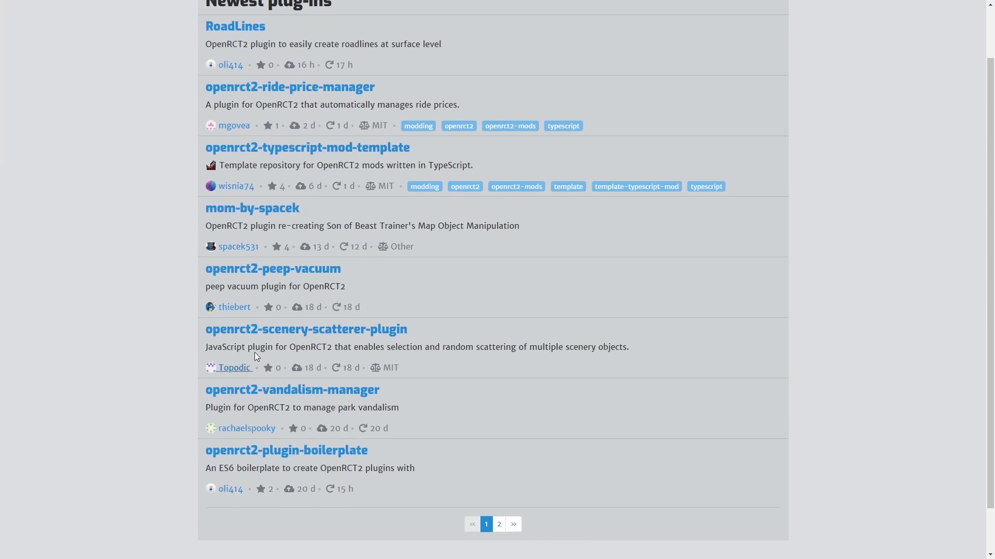
pyautogui.scroll(3)
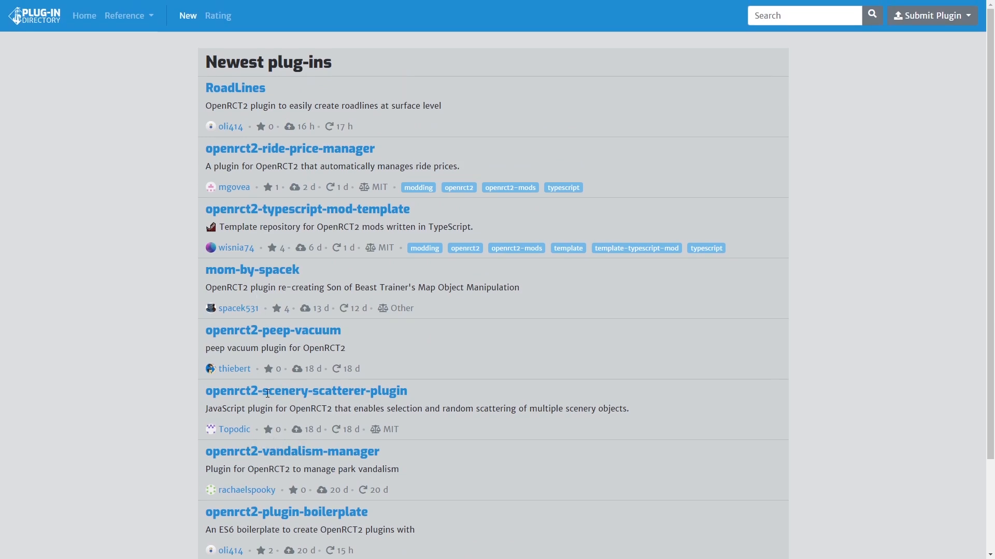
pyautogui.moveTo(235, 88)
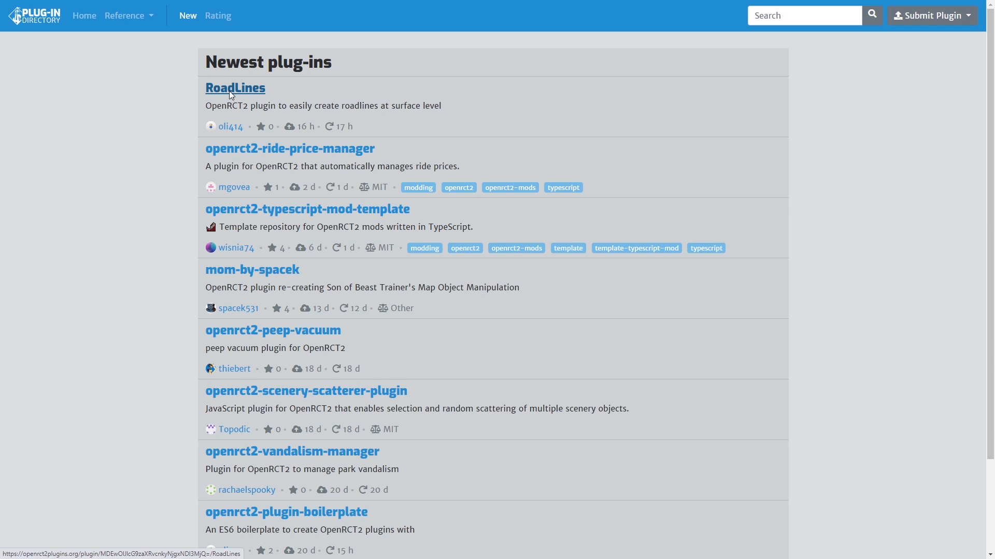
pyautogui.click(235, 87)
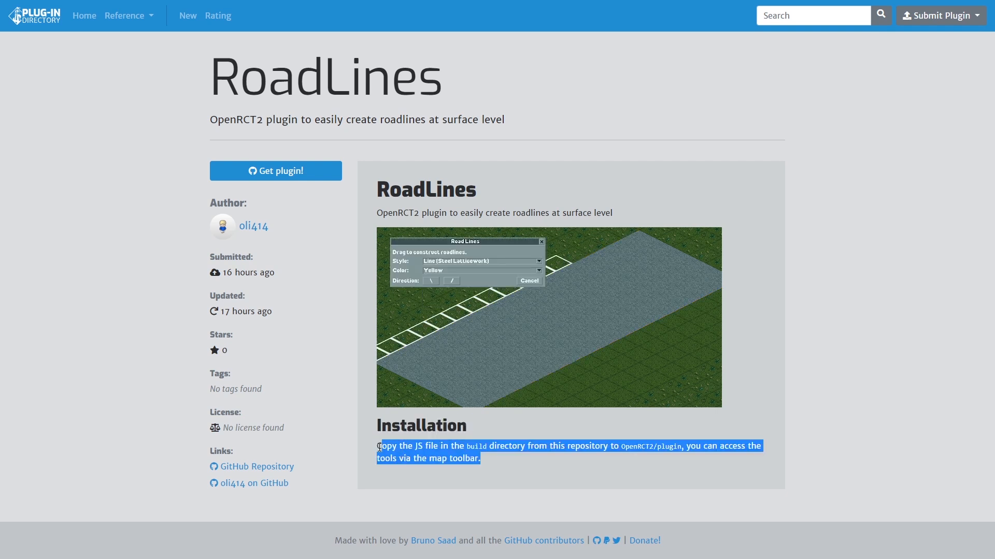
# Highlight the Installation instructions, then follow the GitHub Repository link
pyautogui.click(377, 452)
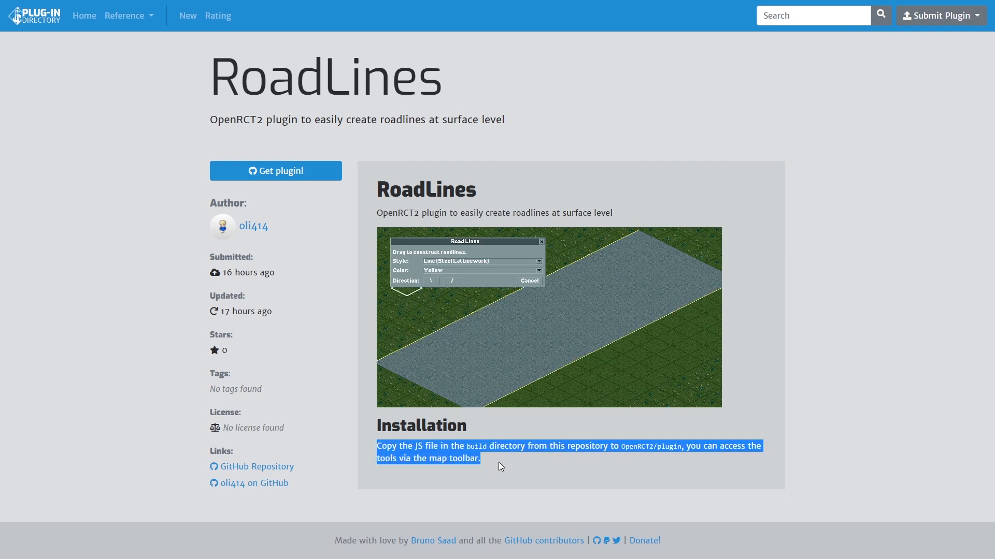
pyautogui.click(536, 261)
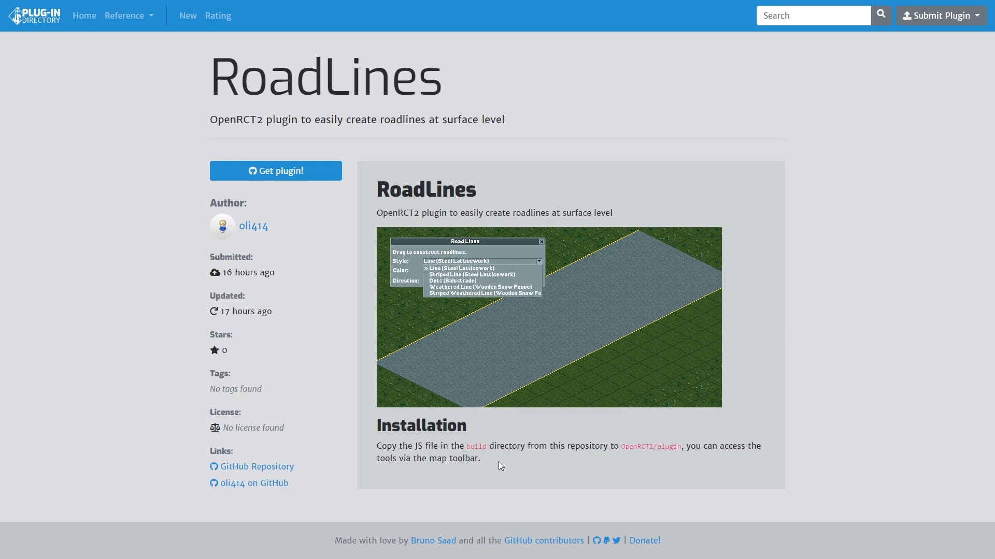
pyautogui.click(469, 274)
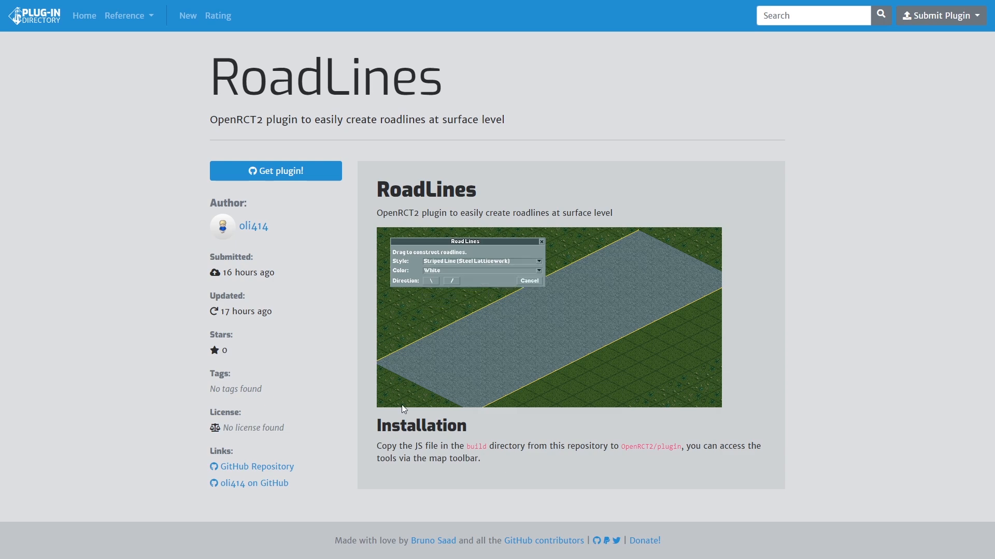
pyautogui.click(256, 466)
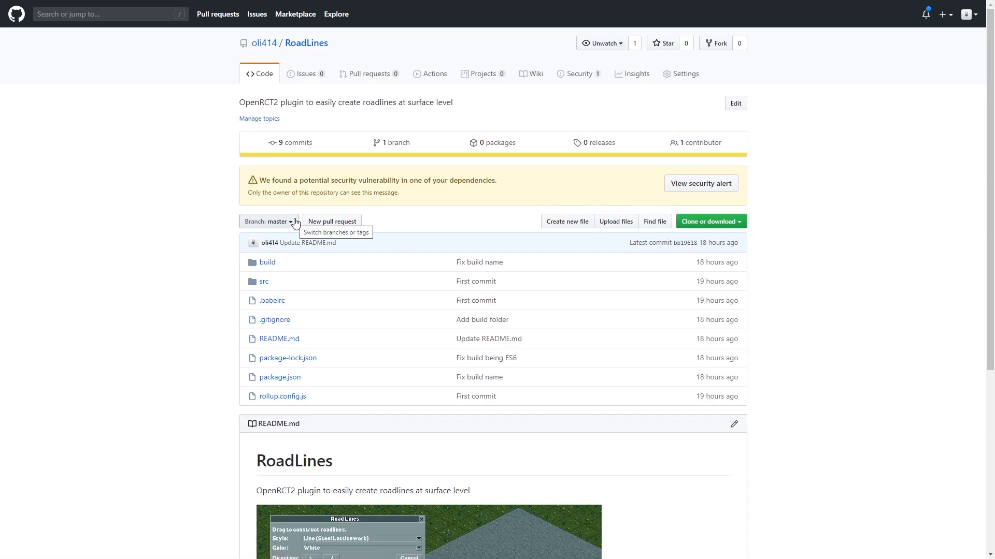
# Locate the README installation section and highlight its opening 'build' reference
pyautogui.scroll(-3)
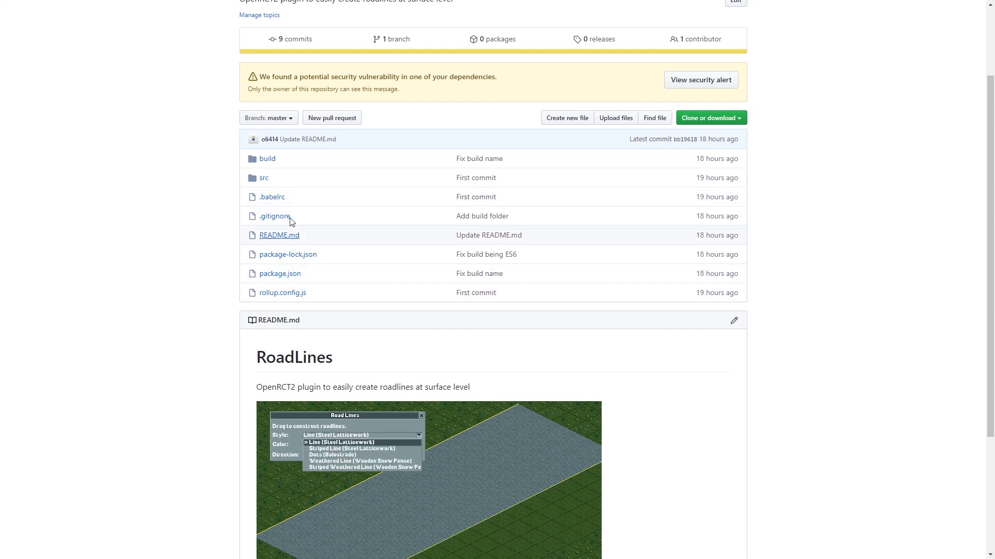
pyautogui.click(351, 449)
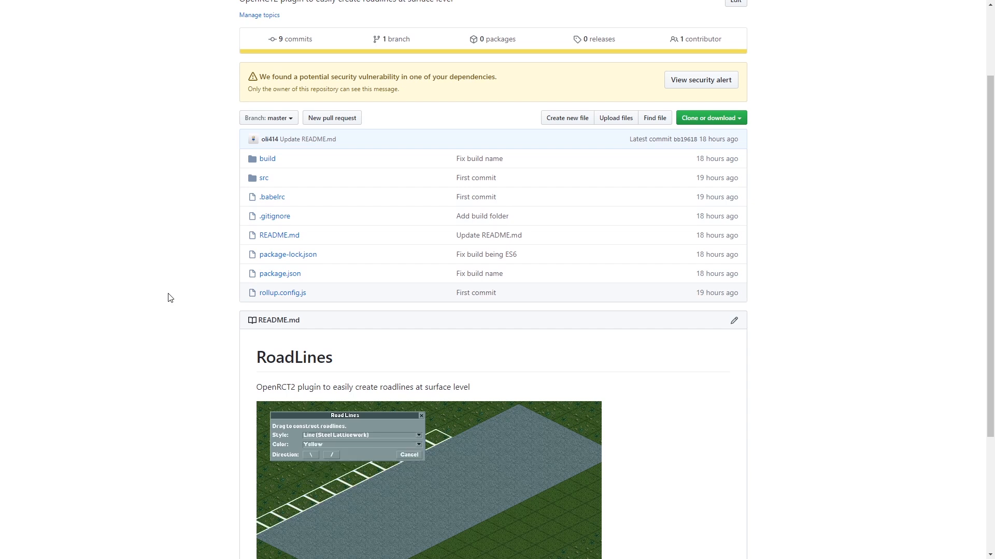
pyautogui.scroll(-3)
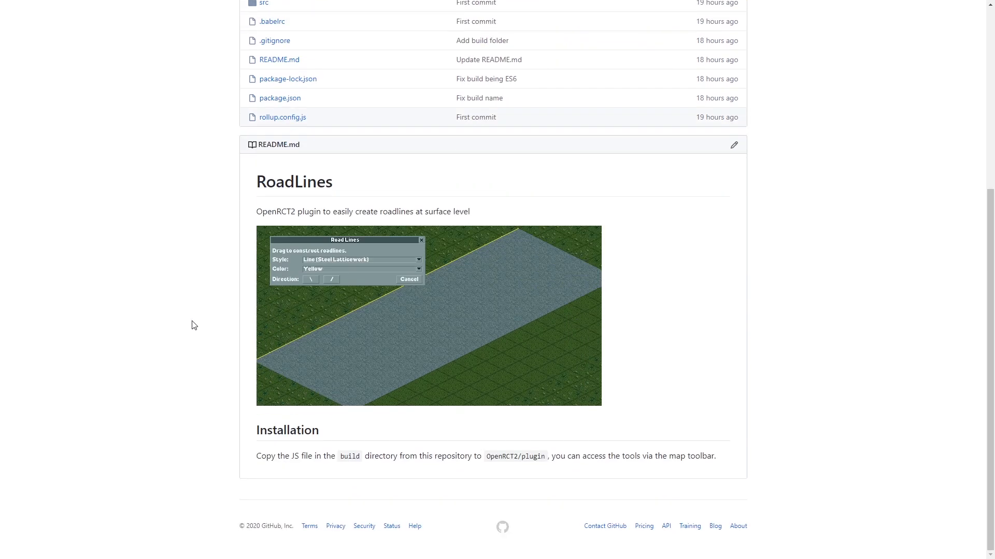
pyautogui.doubleClick(287, 430)
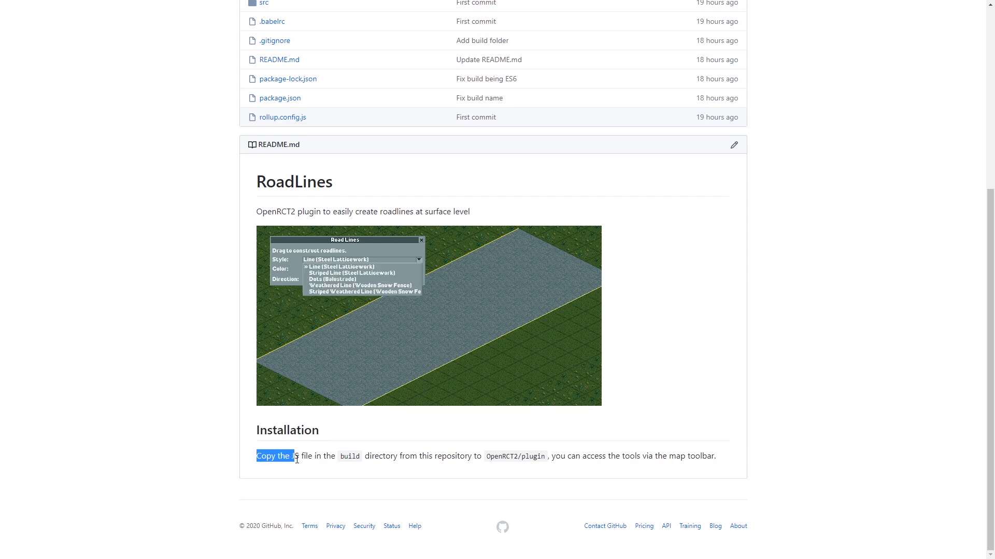
# Navigate into the repository's build folder and view RoadLines.js source
pyautogui.scroll(3)
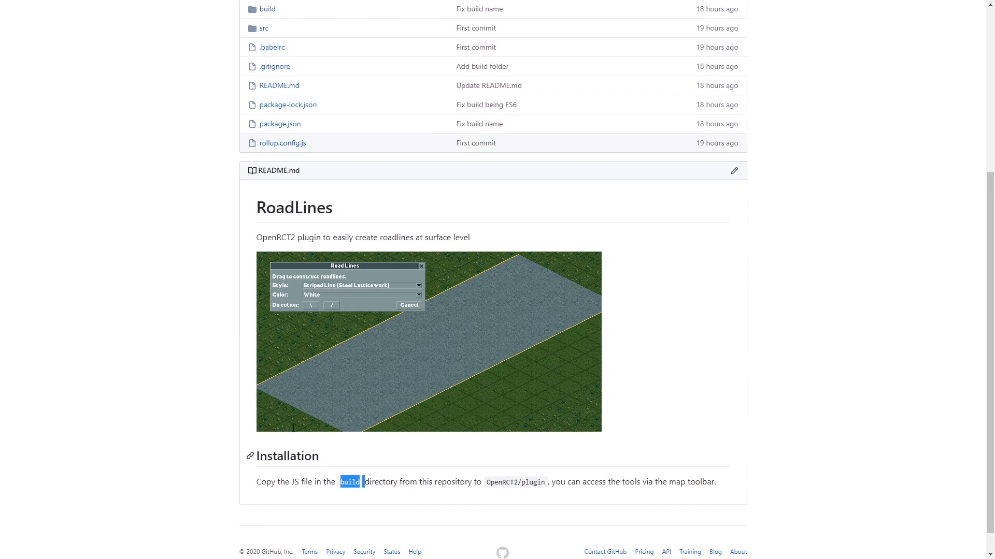
pyautogui.scroll(3)
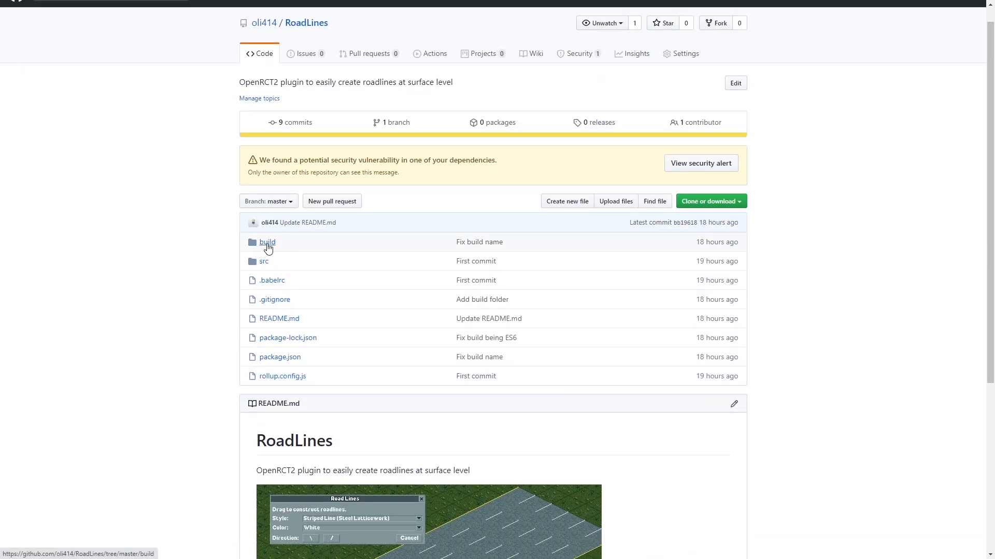
pyautogui.click(267, 241)
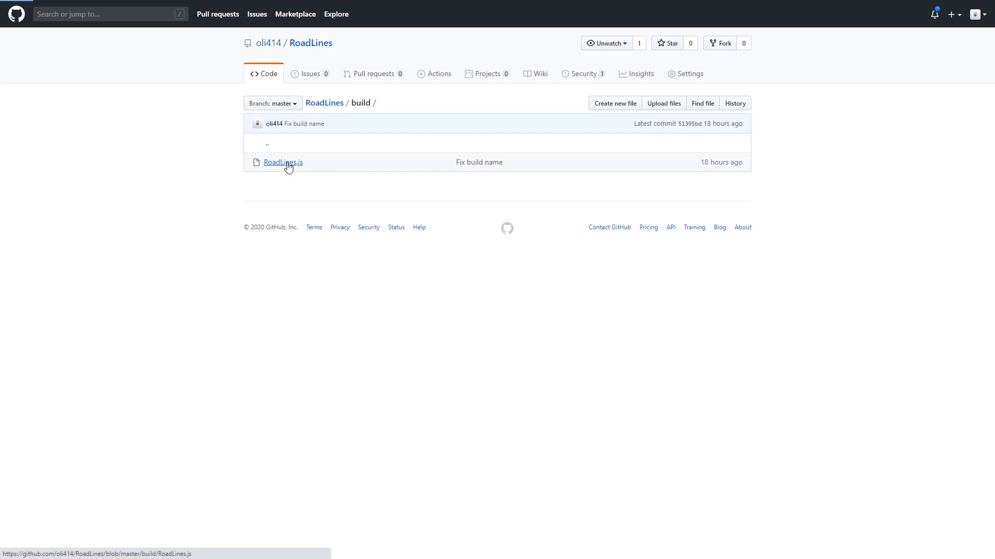
pyautogui.click(282, 163)
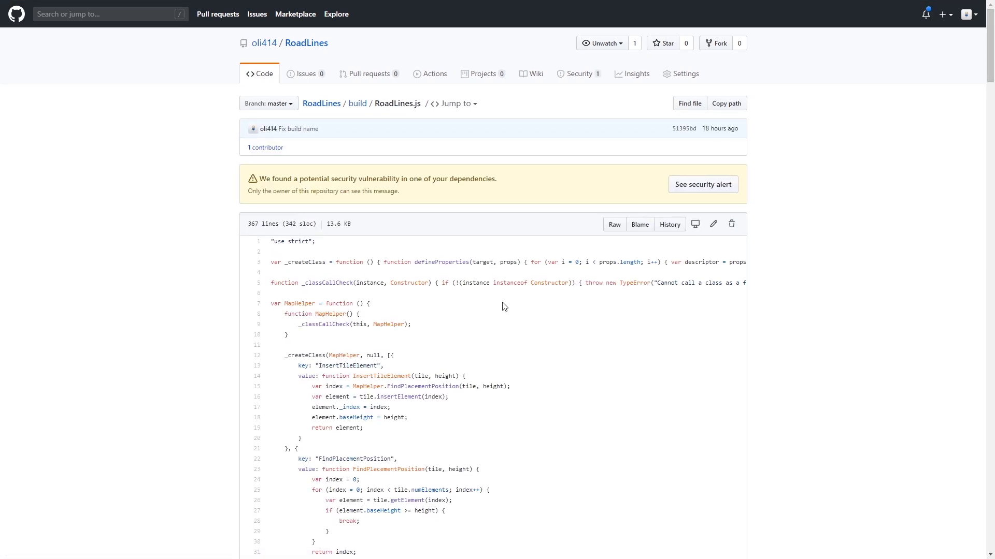
# Show RoadLines.js as raw code and start saving the page via 'Opslaan als…'
pyautogui.scroll(-3)
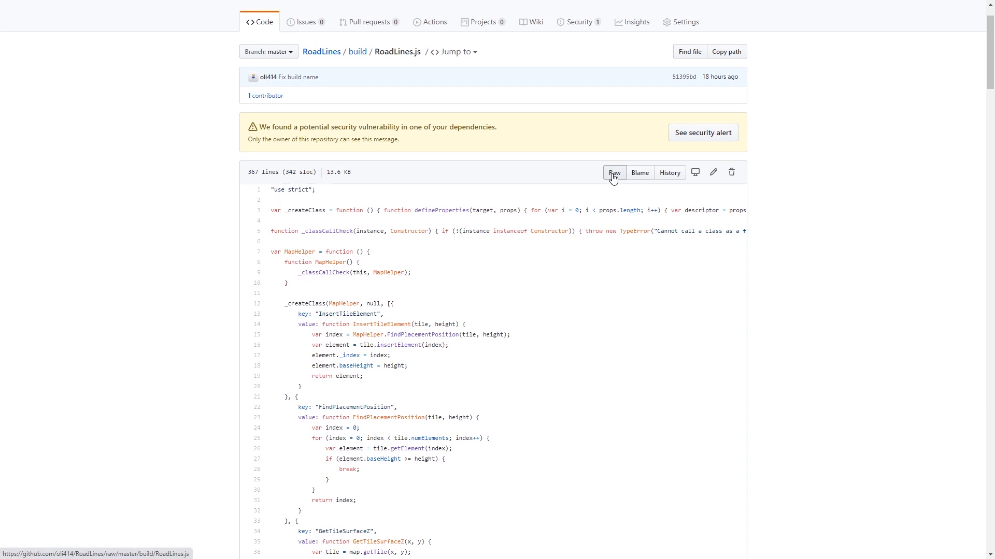
pyautogui.click(614, 173)
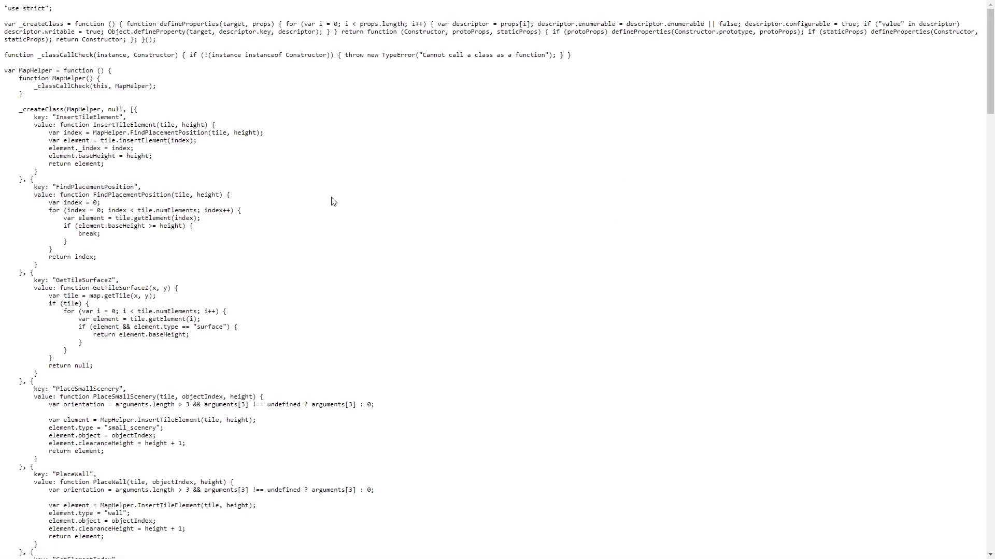
pyautogui.rightClick(331, 202)
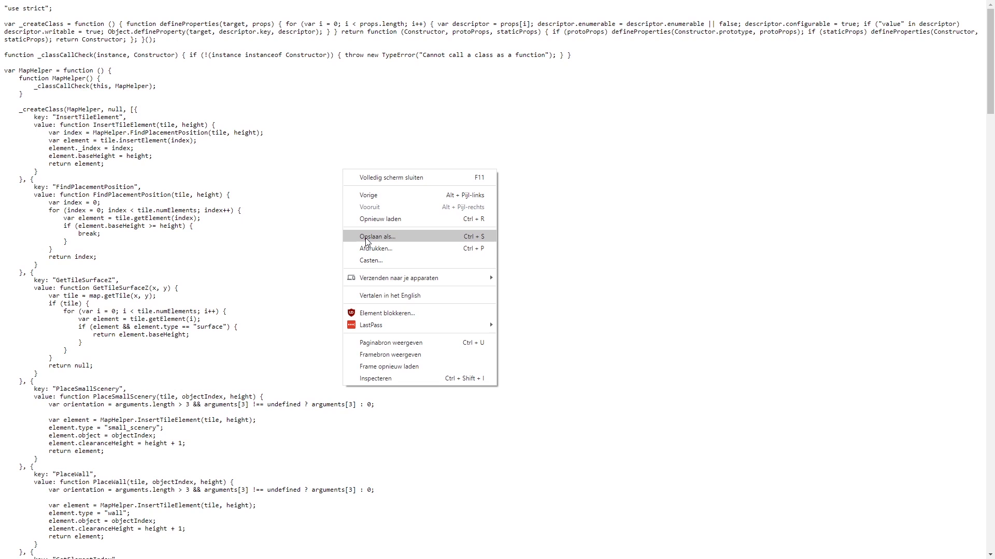
pyautogui.click(377, 236)
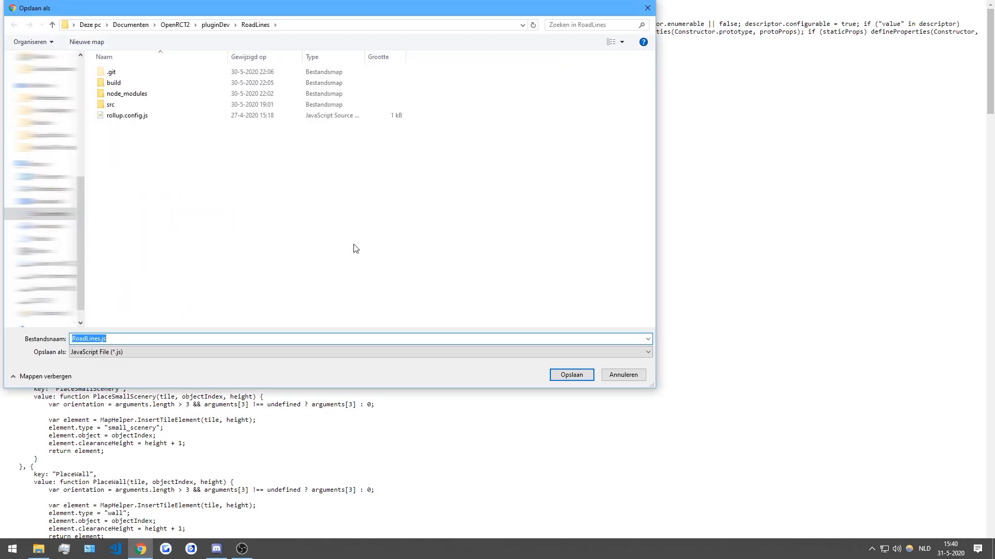
pyautogui.moveTo(228, 270)
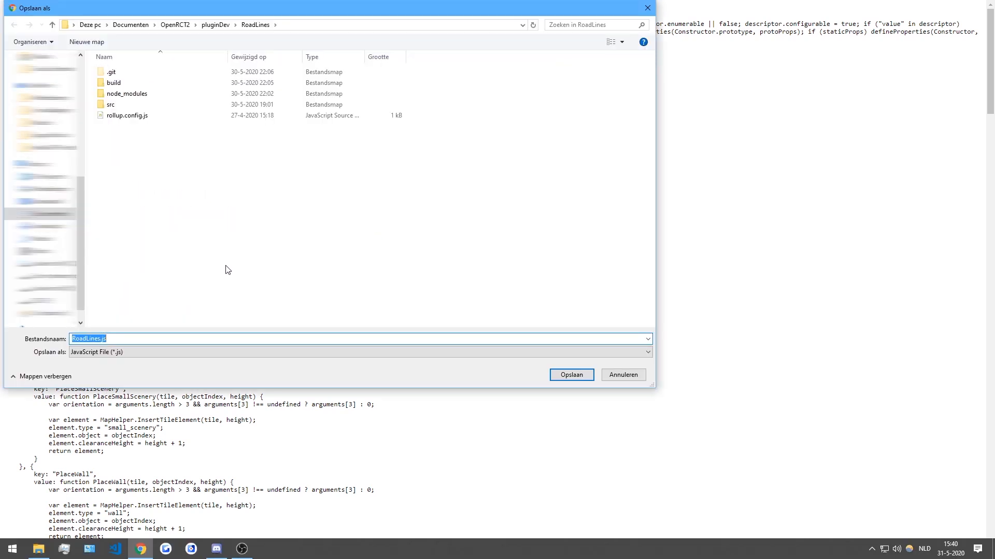
pyautogui.moveTo(177, 48)
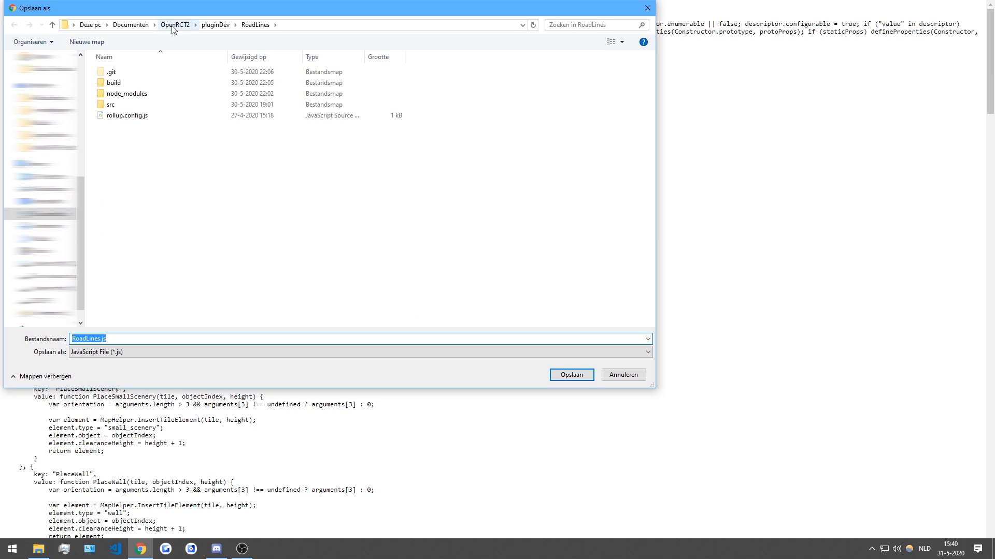
# Browse to Documents/OpenRCT2/plugin, where RoadLines.js already exists, then cancel with Annuleren
pyautogui.click(176, 25)
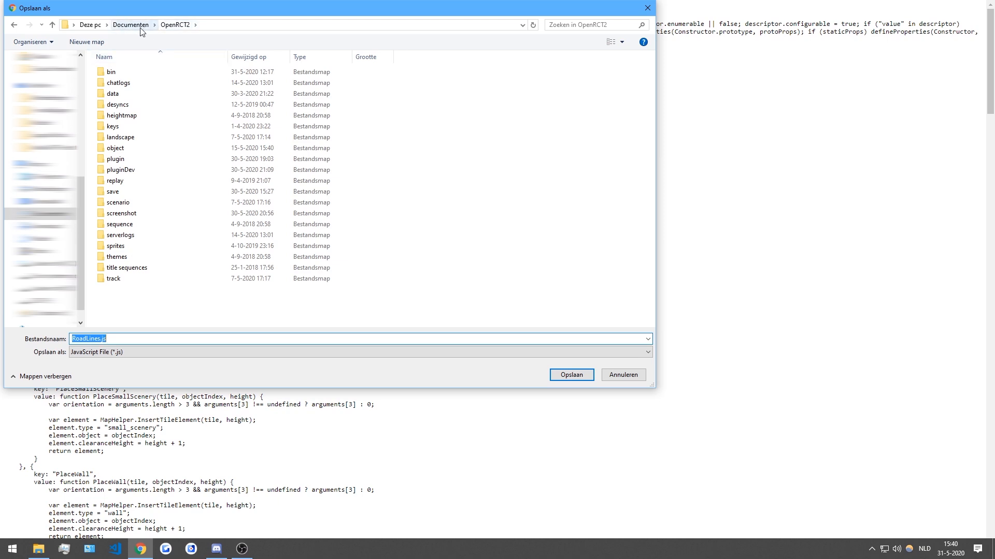
pyautogui.moveTo(176, 25)
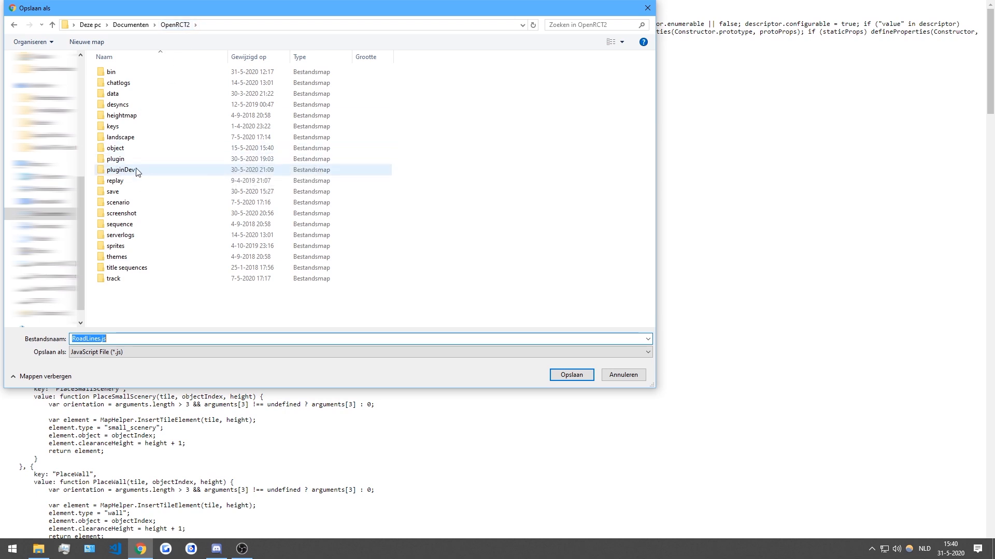
pyautogui.click(117, 158)
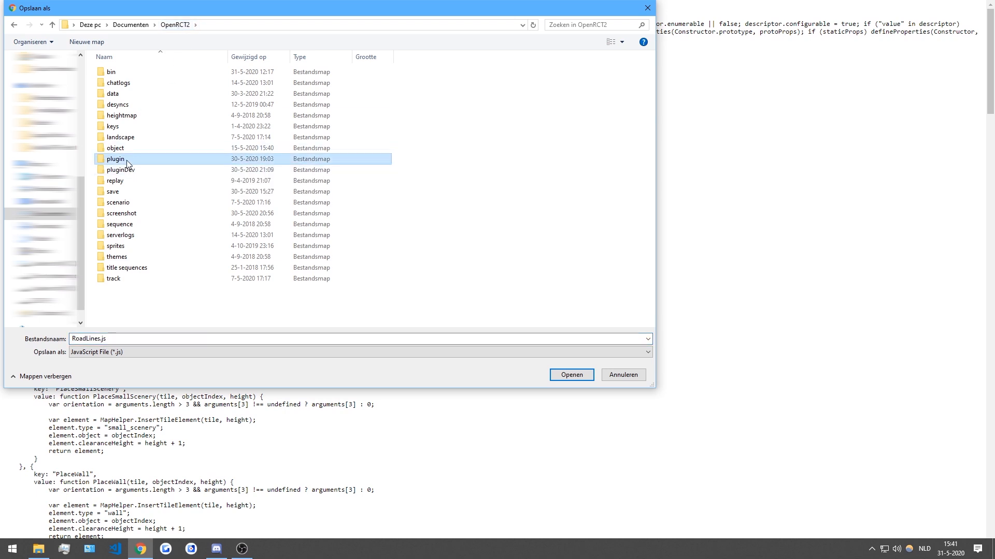
pyautogui.doubleClick(116, 159)
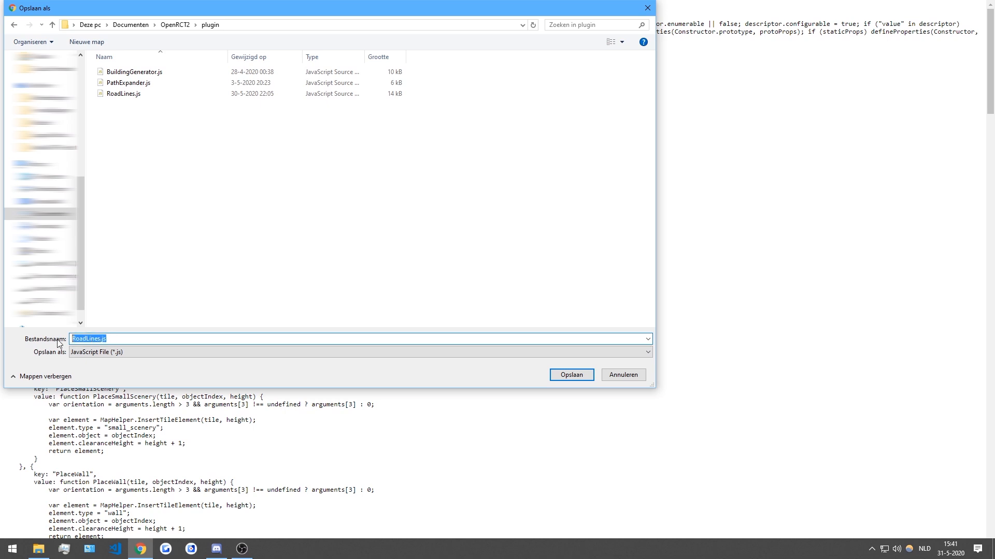
pyautogui.click(124, 94)
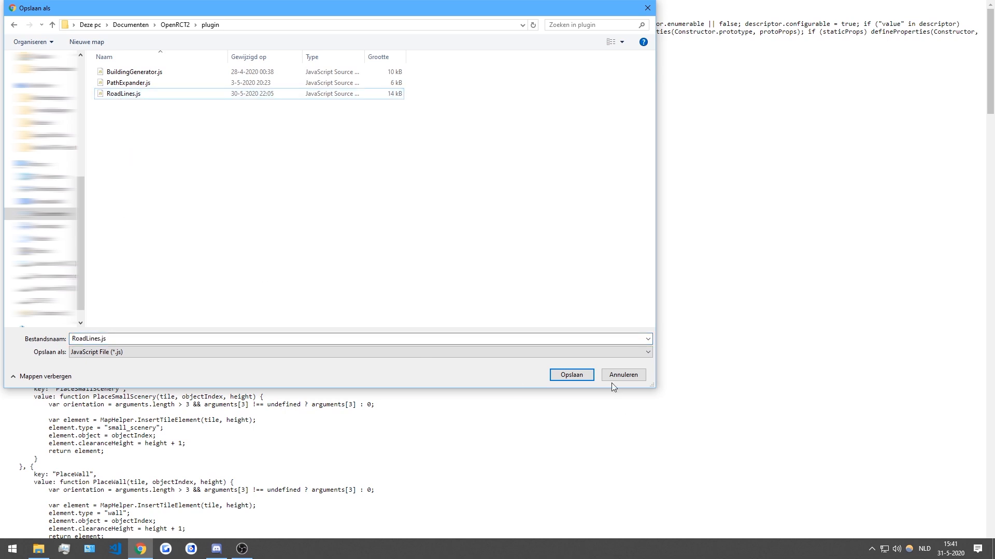
pyautogui.click(570, 375)
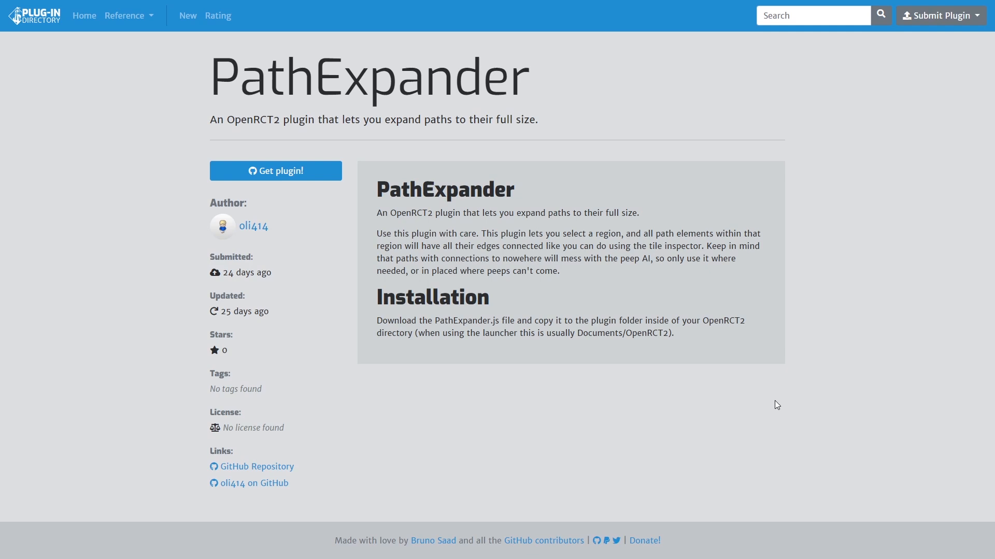
pyautogui.moveTo(180, 83)
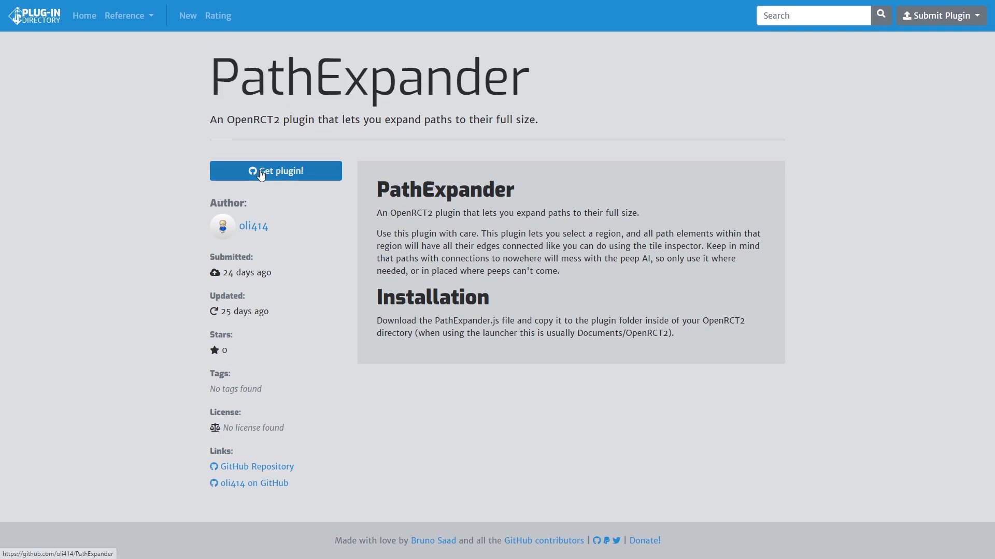
# From 'Get plugin!' reach the PathExpander repository and display PathExpander.js as raw code
pyautogui.click(276, 171)
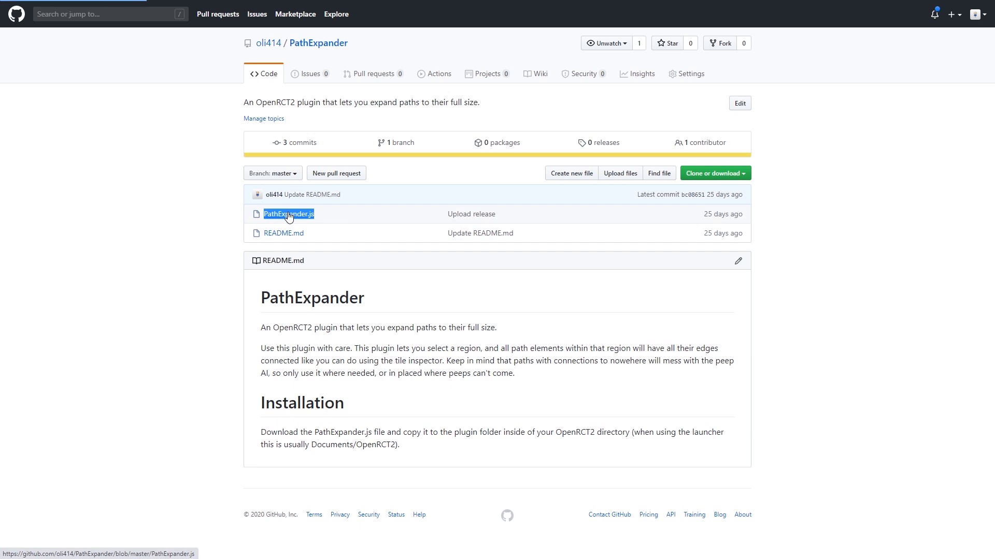
pyautogui.click(288, 213)
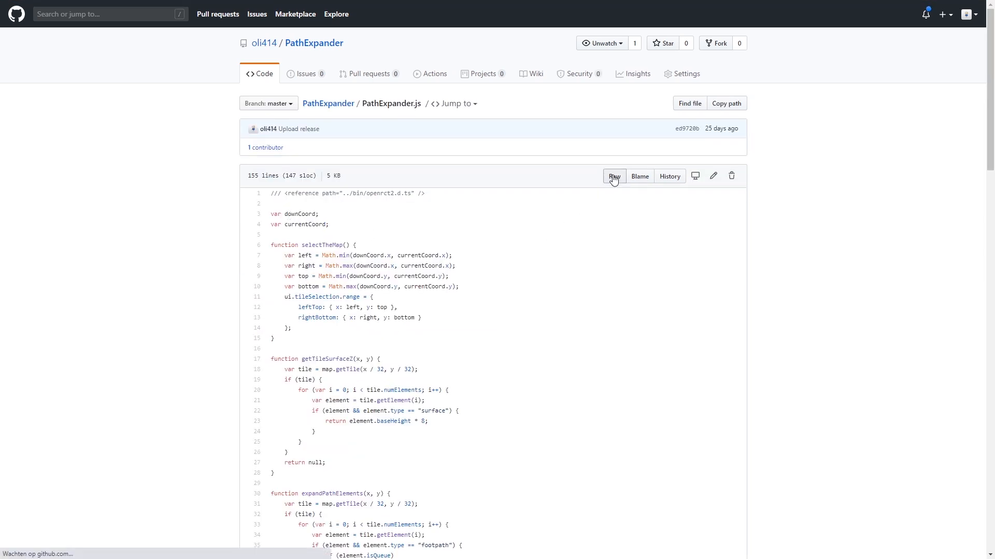
pyautogui.click(612, 176)
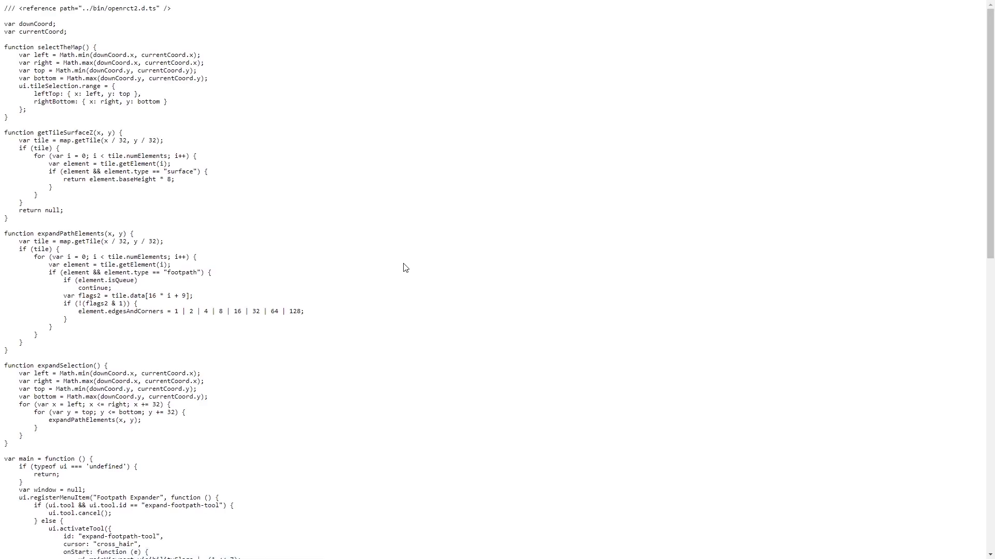